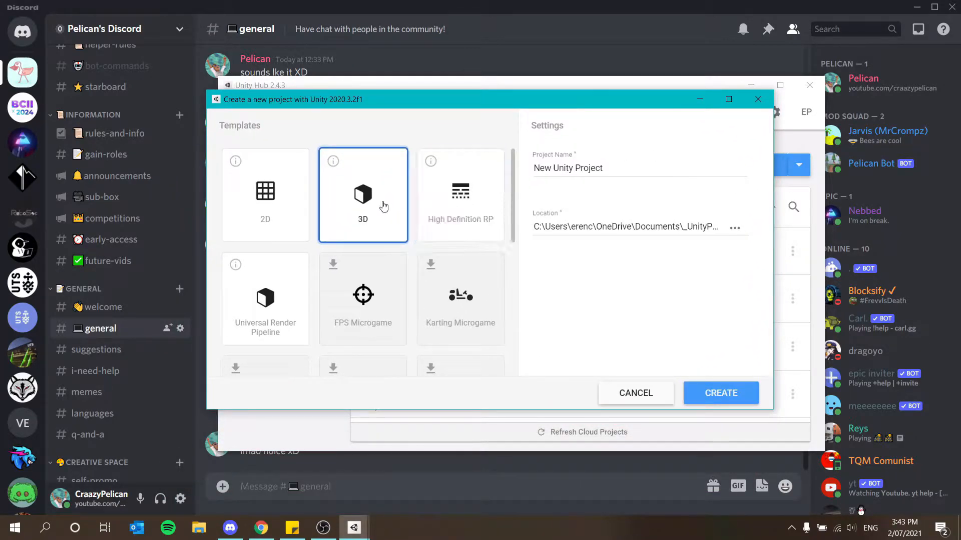
{"action": "mouse_move", "coordinate": [357, 249]}
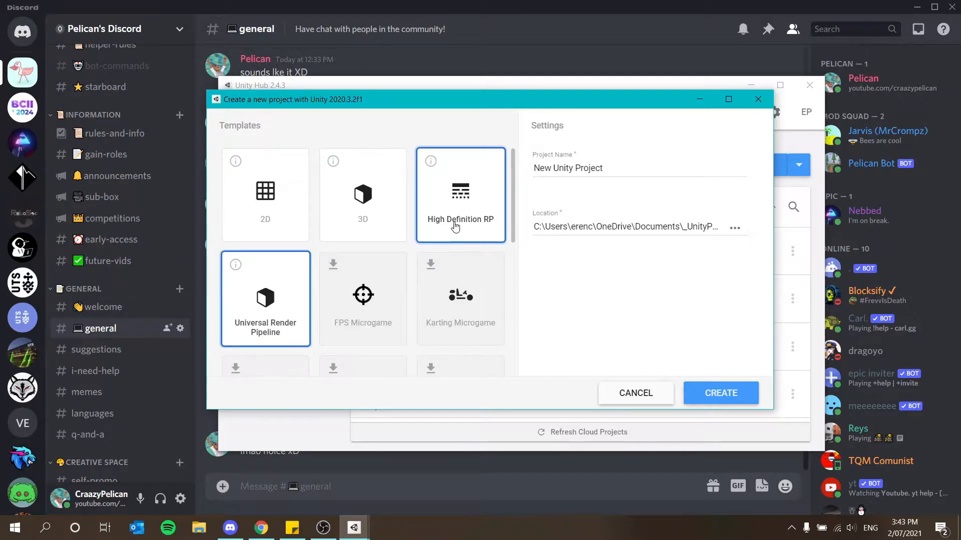
Create a new 3D-template project named DayNightCycle from Unity Hub.
{"action": "left_click", "coordinate": [362, 194]}
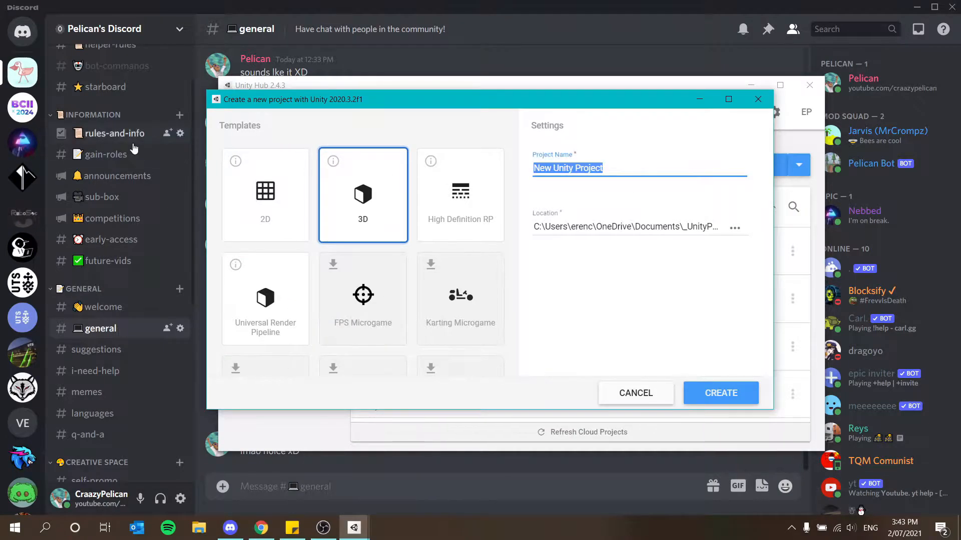
{"action": "type", "text": "DayN"}
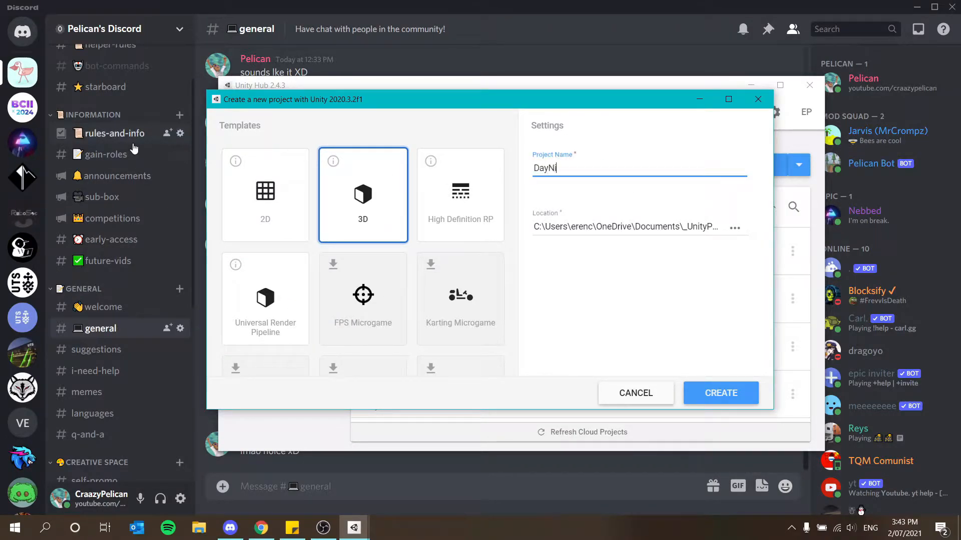
{"action": "type", "text": "ightCycle"}
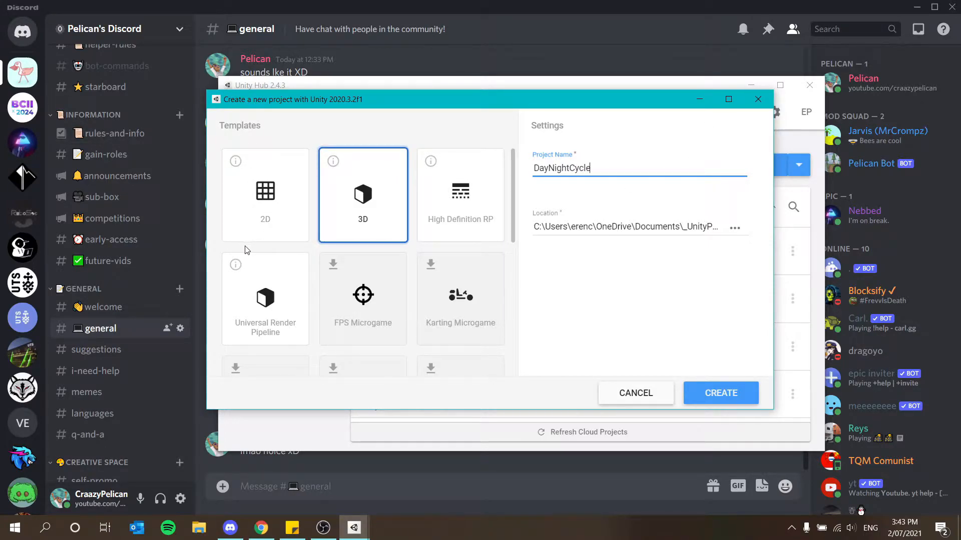
{"action": "mouse_move", "coordinate": [742, 399]}
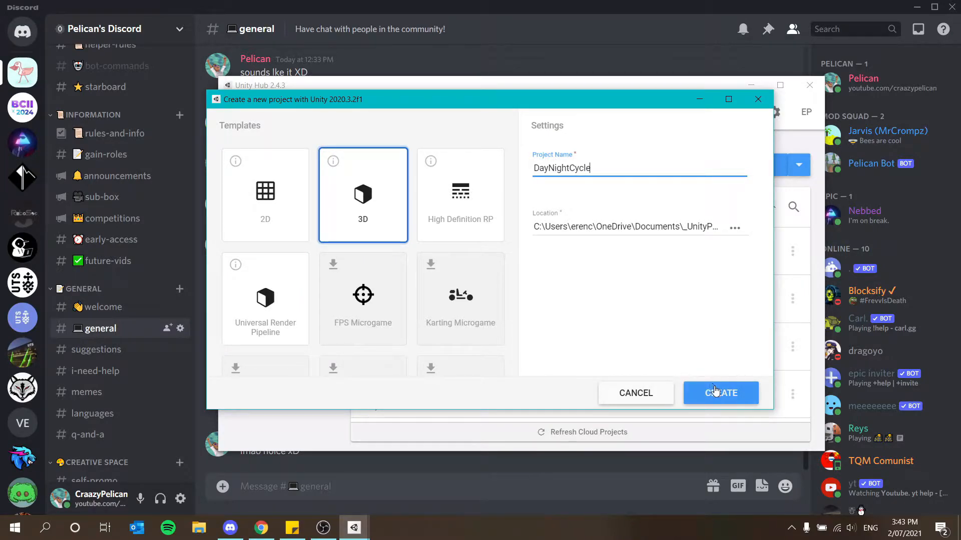
{"action": "left_click", "coordinate": [721, 392]}
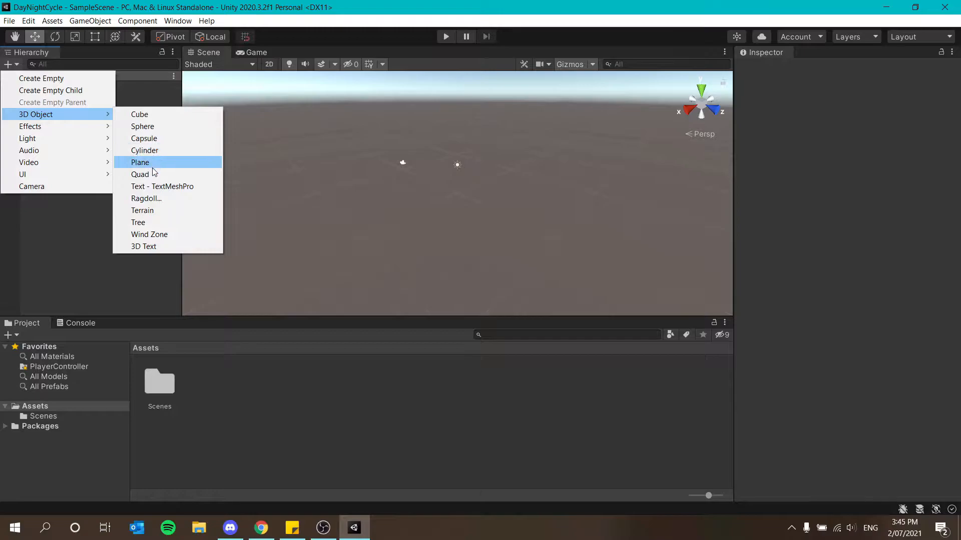
Add a ground Plane and a Cube positioned at 0, 0.5, 0 on top of it.
{"action": "left_click", "coordinate": [141, 163]}
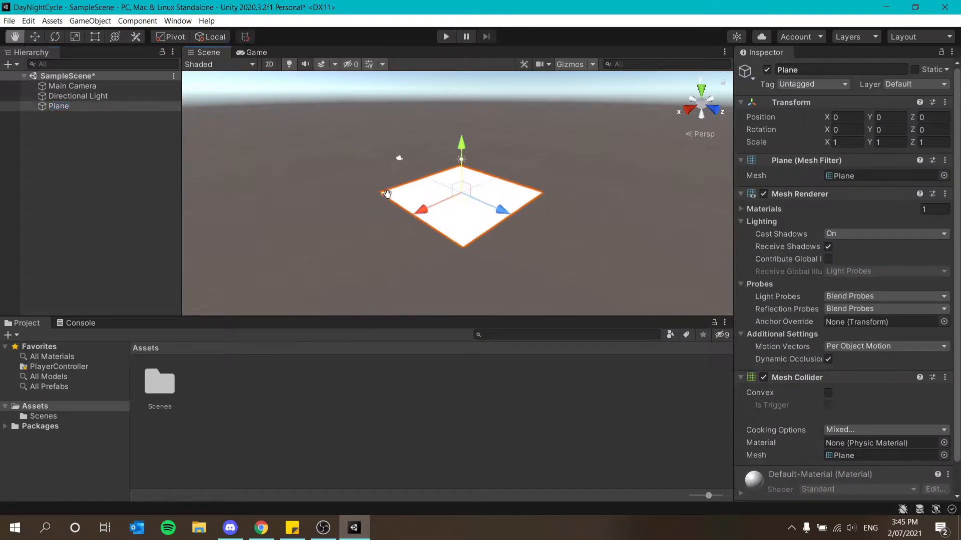
{"action": "left_click_drag", "start_coordinate": [460, 193], "coordinate": [392, 184]}
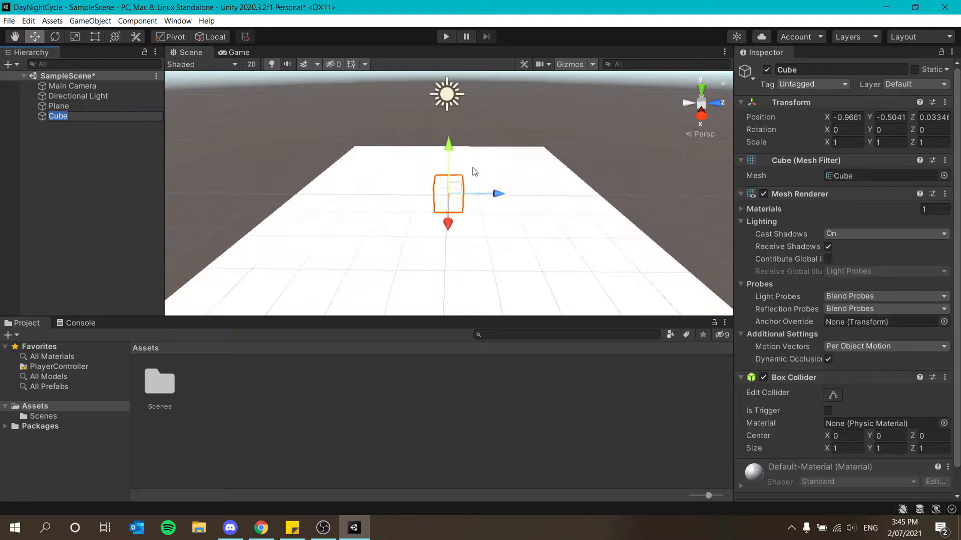
{"action": "left_click_drag", "start_coordinate": [448, 143], "coordinate": [448, 102]}
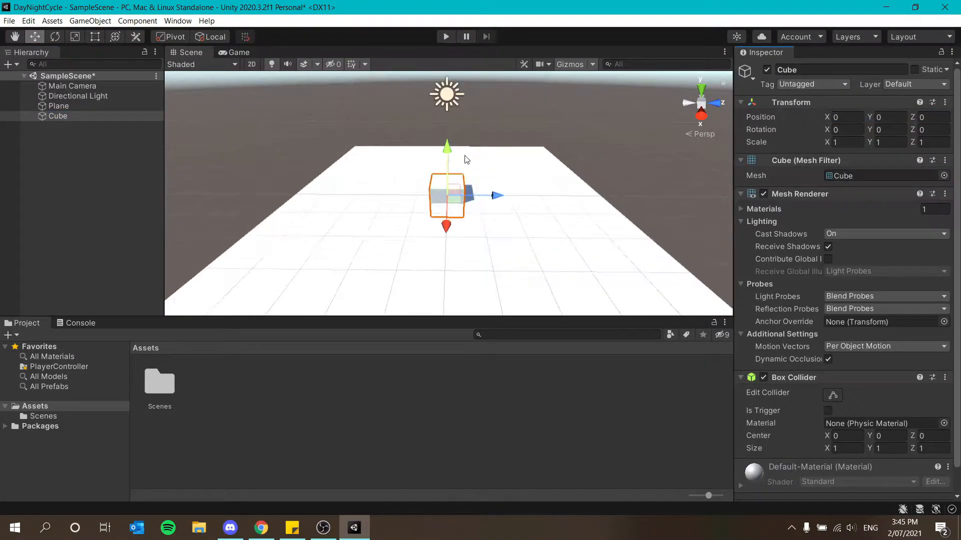
{"action": "left_click_drag", "start_coordinate": [447, 146], "coordinate": [446, 132]}
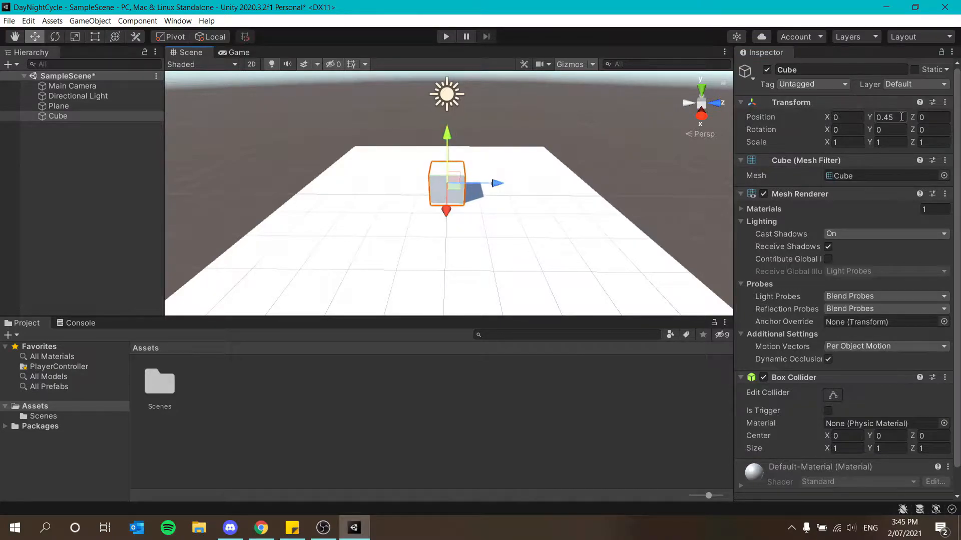
{"action": "type", "text": "0.5"}
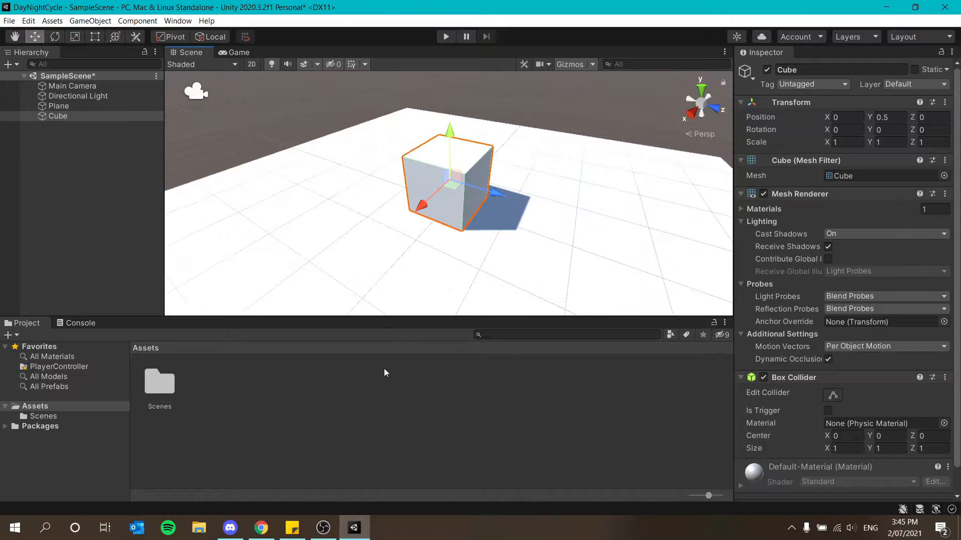
{"action": "right_click", "coordinate": [384, 372]}
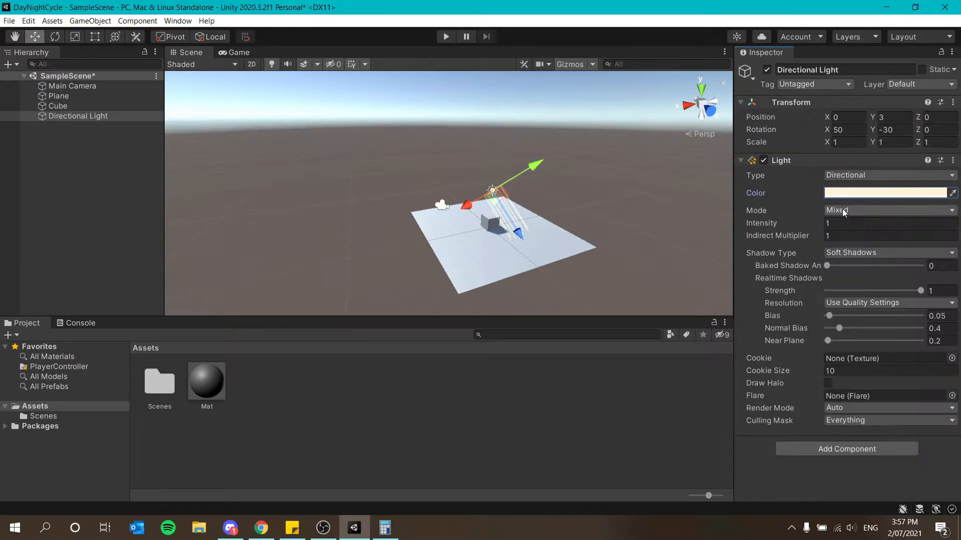
Set the Directional Light's colour to a pale warm peach in the colour picker.
{"action": "left_click", "coordinate": [888, 194]}
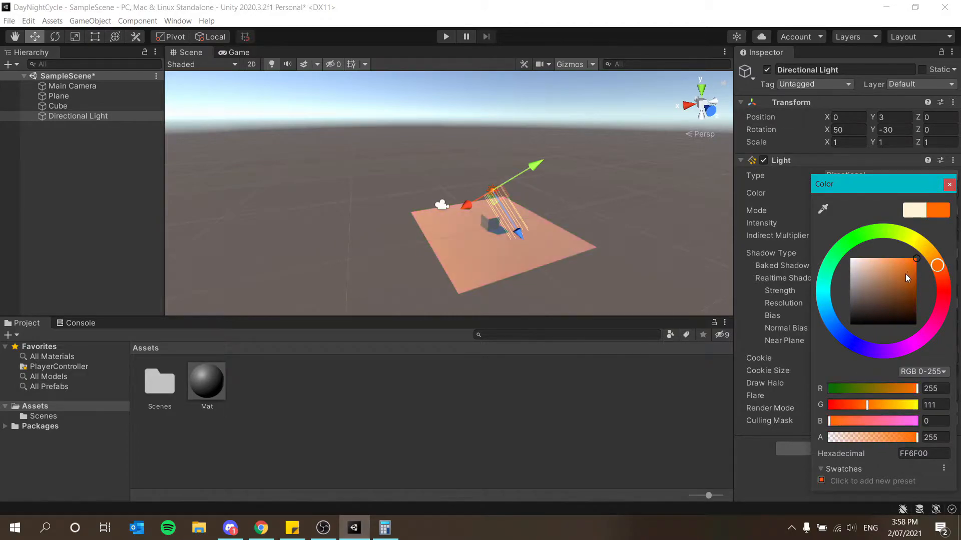
{"action": "left_click", "coordinate": [866, 257]}
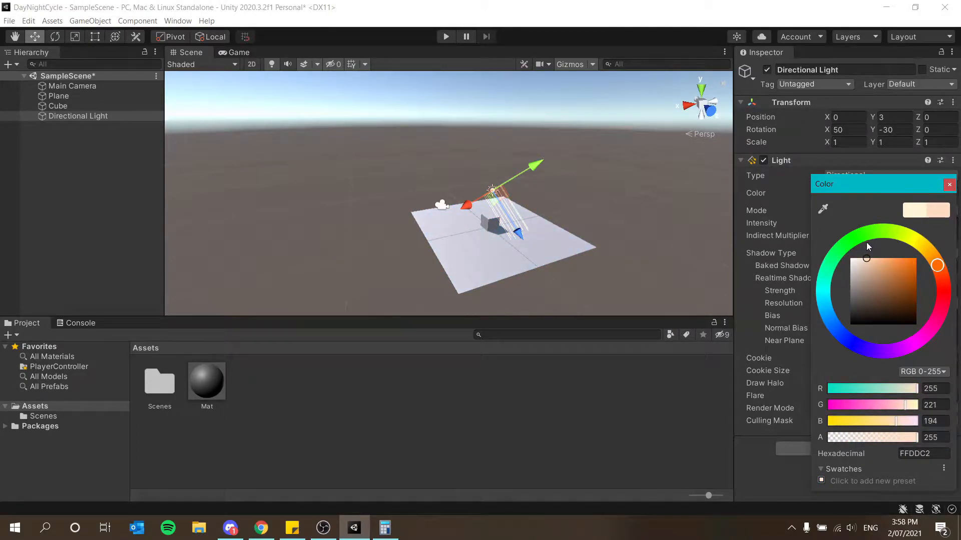
{"action": "left_click", "coordinate": [949, 184]}
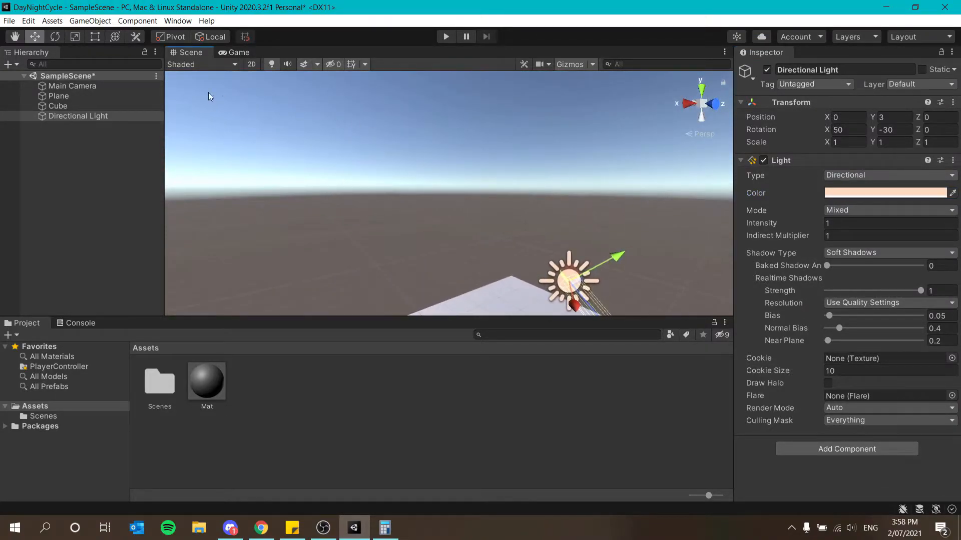
Create and save a DayNightCycle animation clip for the directional light via the Animation window.
{"action": "left_click", "coordinate": [178, 20]}
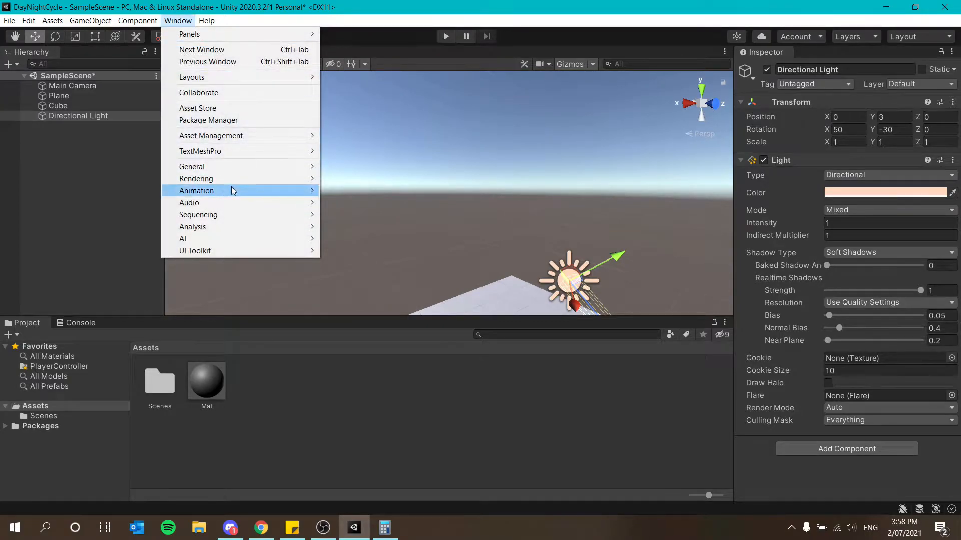
{"action": "left_click", "coordinate": [196, 190]}
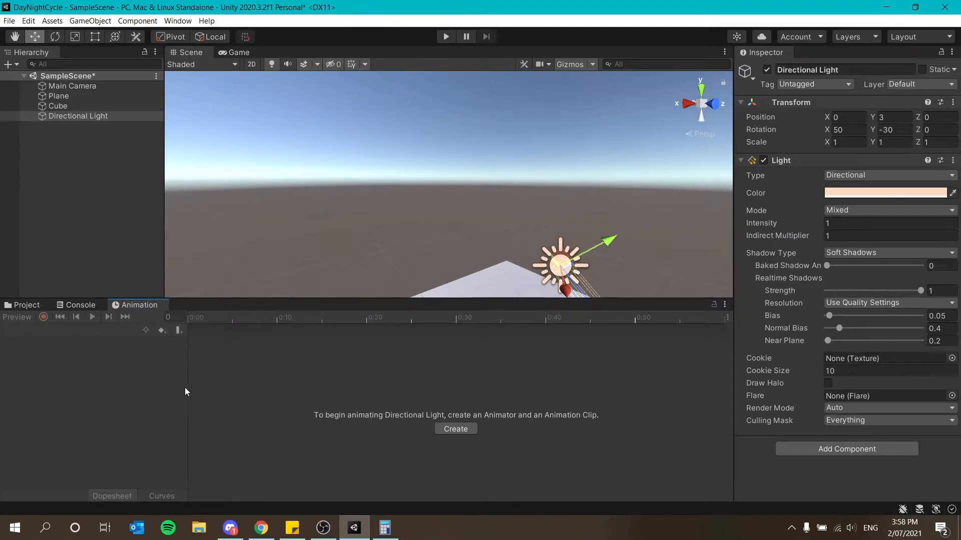
{"action": "mouse_move", "coordinate": [456, 429]}
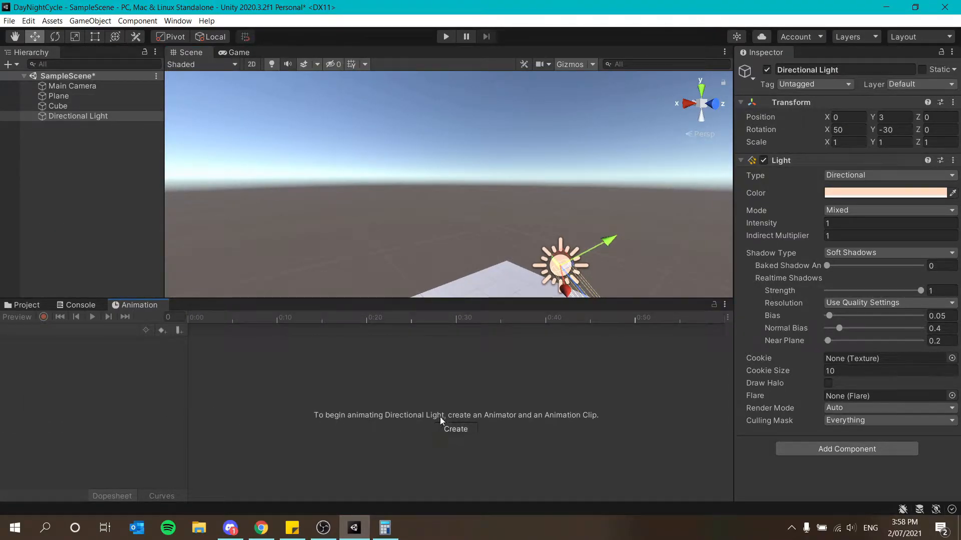
{"action": "left_click", "coordinate": [457, 429]}
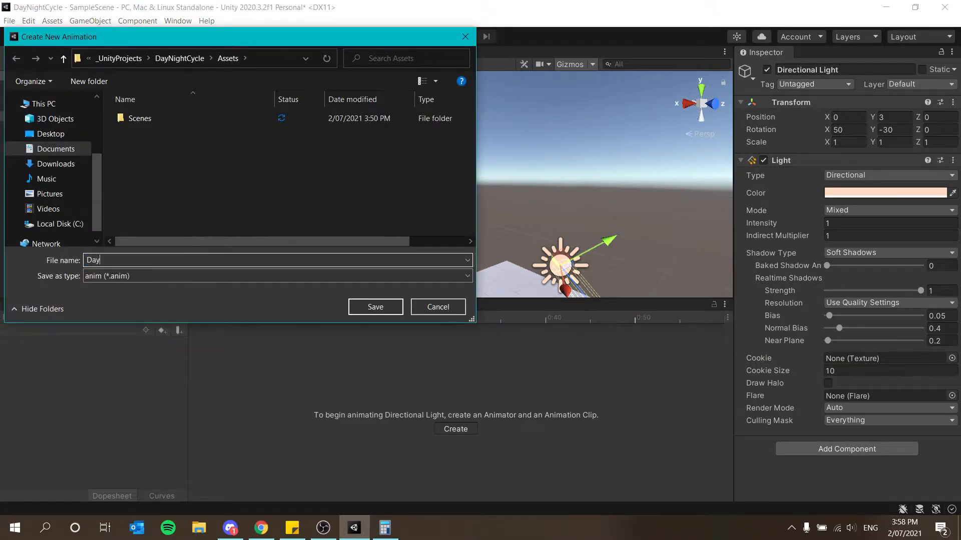
{"action": "type", "text": "N"}
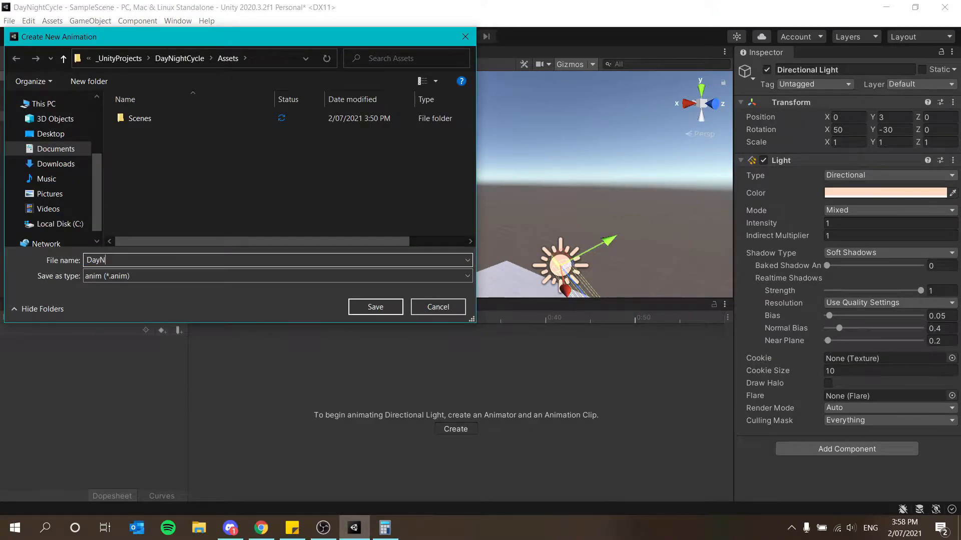
{"action": "left_click", "coordinate": [375, 307]}
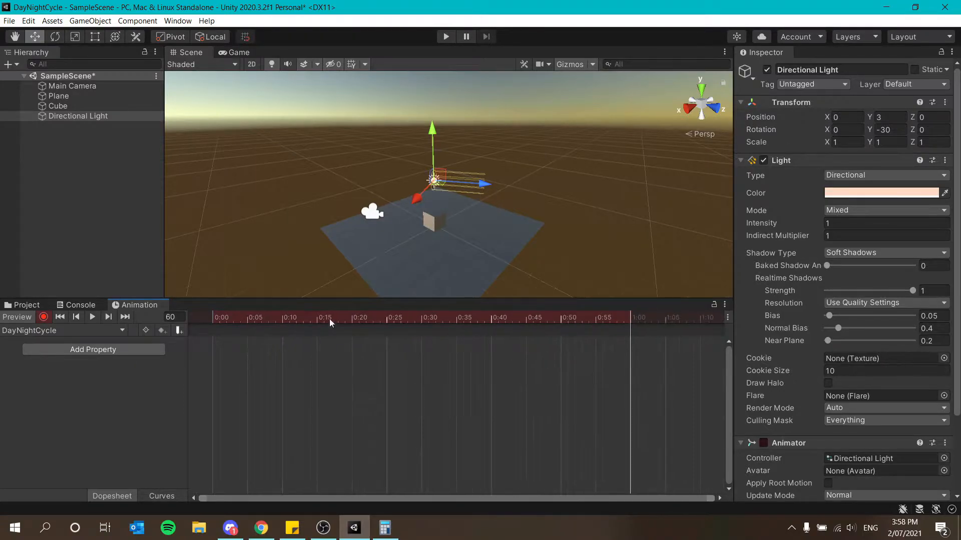
Key the light's X rotation to 360 at the one-minute mark and preview the clip.
{"action": "left_click", "coordinate": [92, 318]}
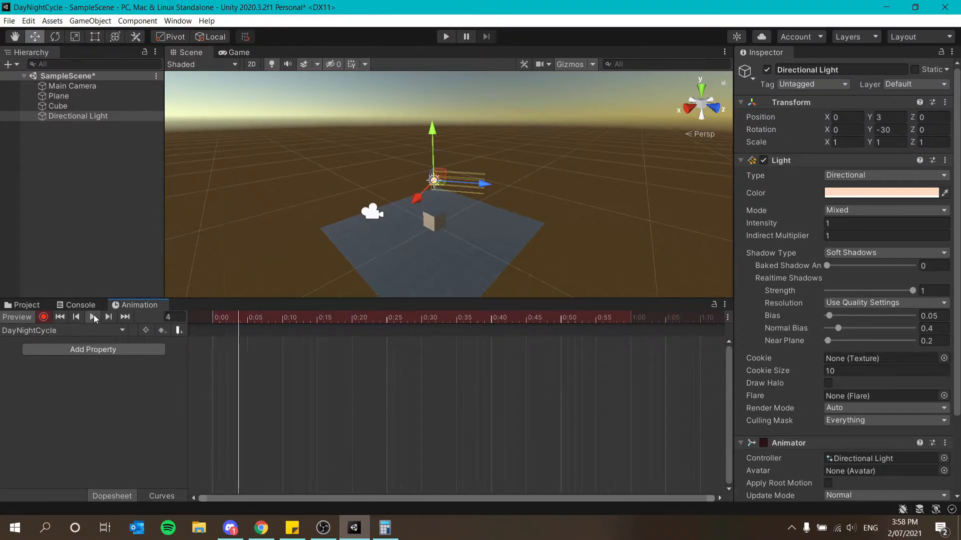
{"action": "left_click", "coordinate": [92, 317]}
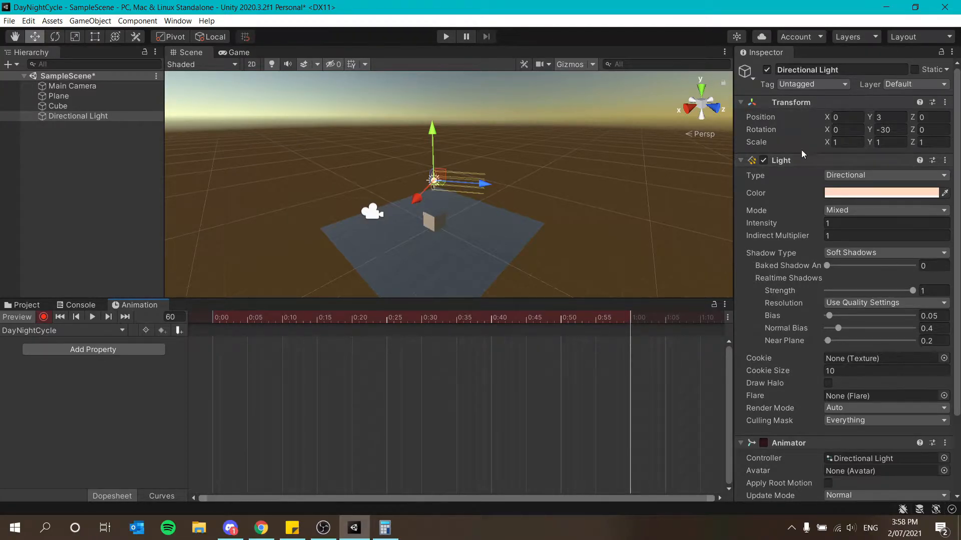
{"action": "left_click", "coordinate": [845, 129]}
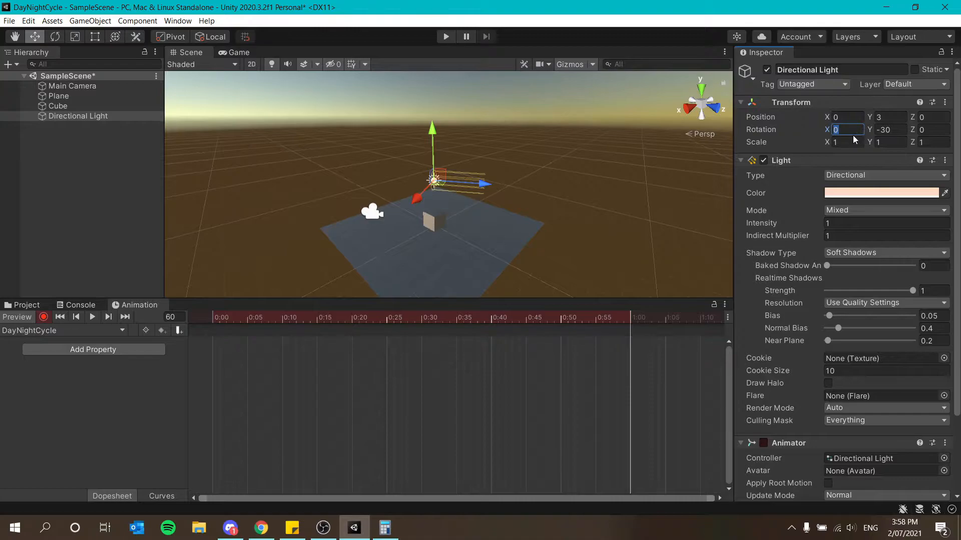
{"action": "type", "text": "360"}
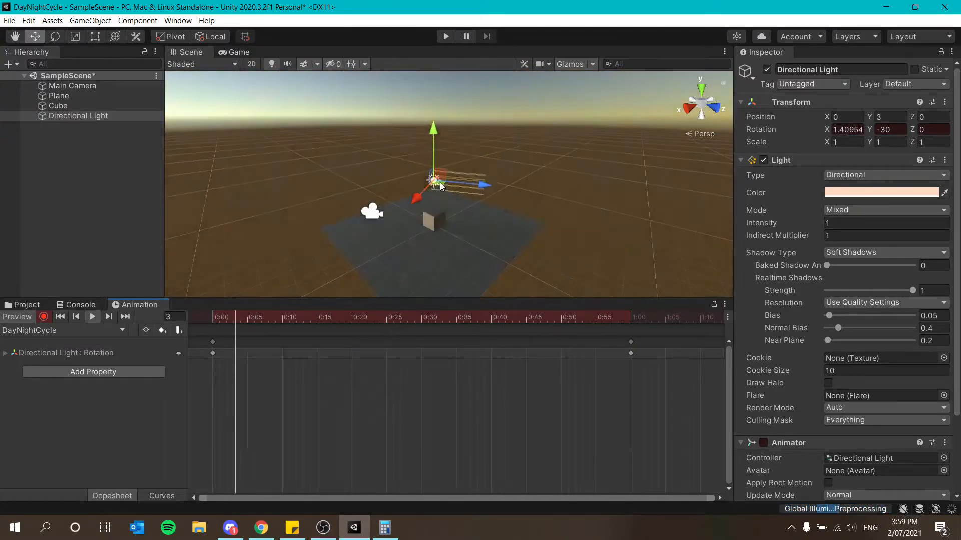
{"action": "left_click", "coordinate": [91, 317]}
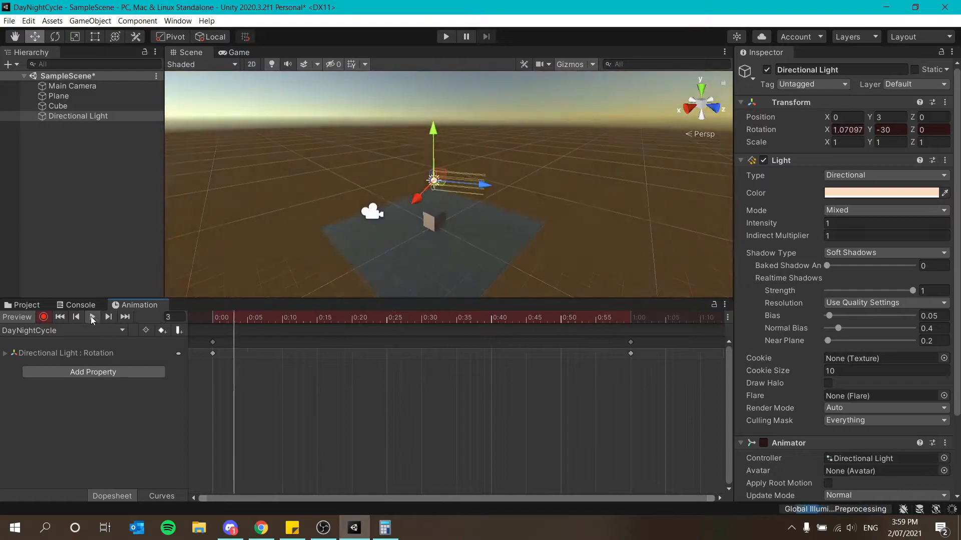
{"action": "left_click", "coordinate": [76, 317]}
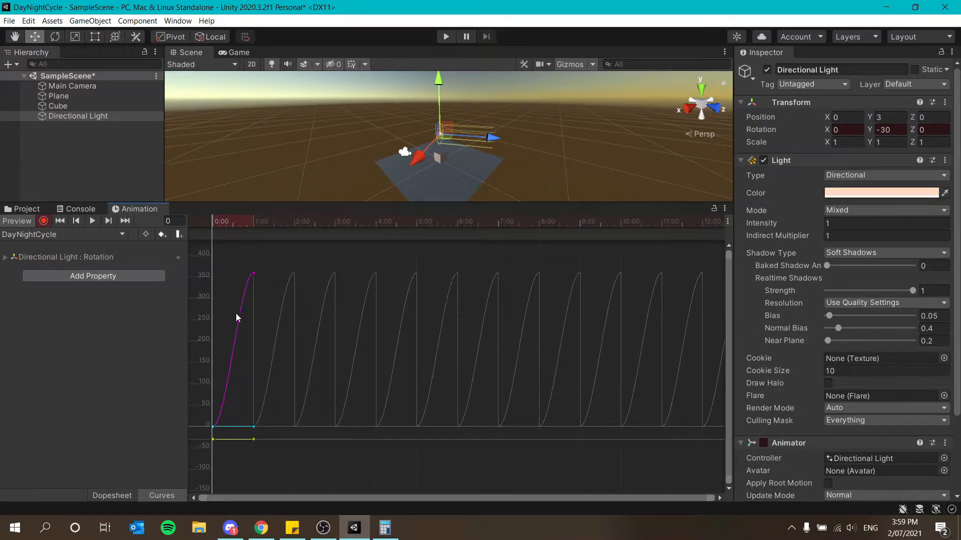
{"action": "mouse_move", "coordinate": [528, 391]}
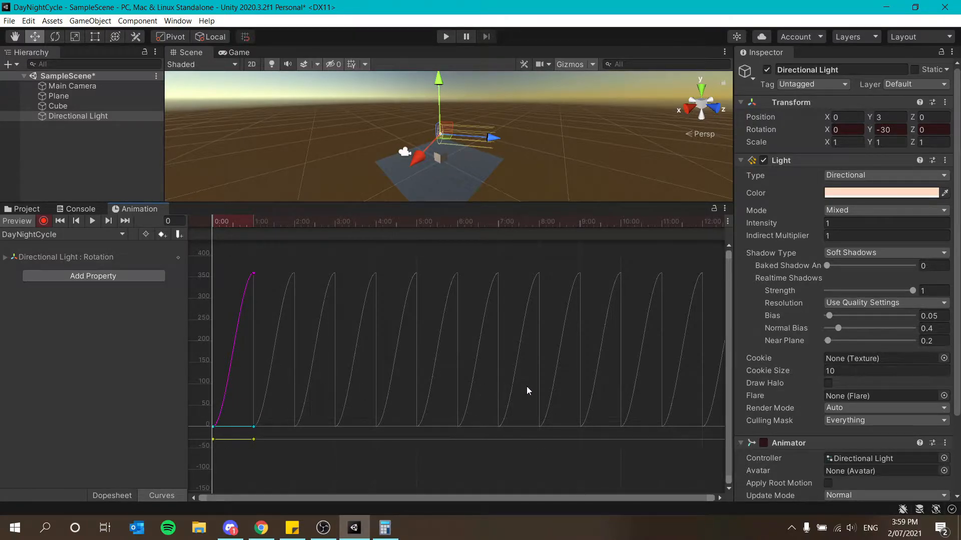
Set both rotation keys' tangents to Linear in Curves view and preview the steady turn.
{"action": "left_click", "coordinate": [92, 221]}
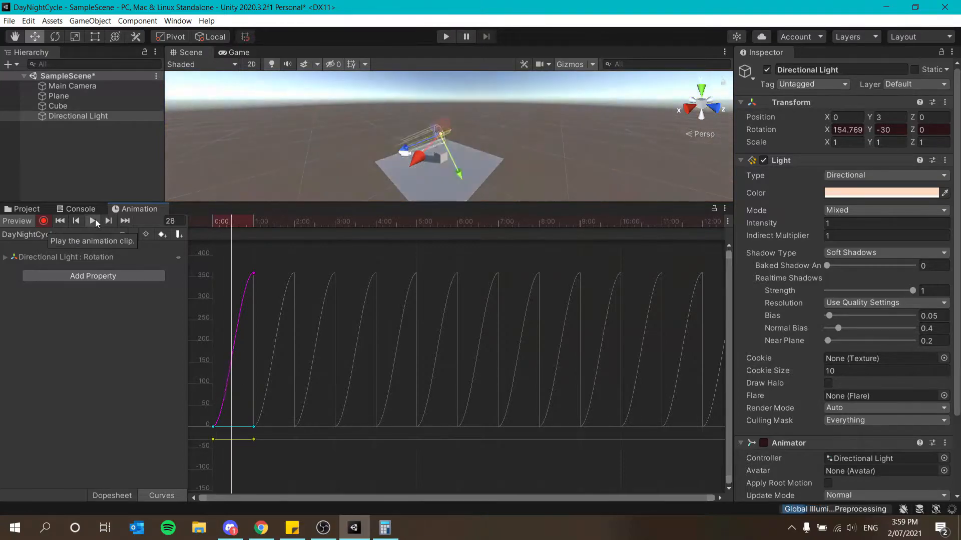
{"action": "right_click", "coordinate": [254, 274]}
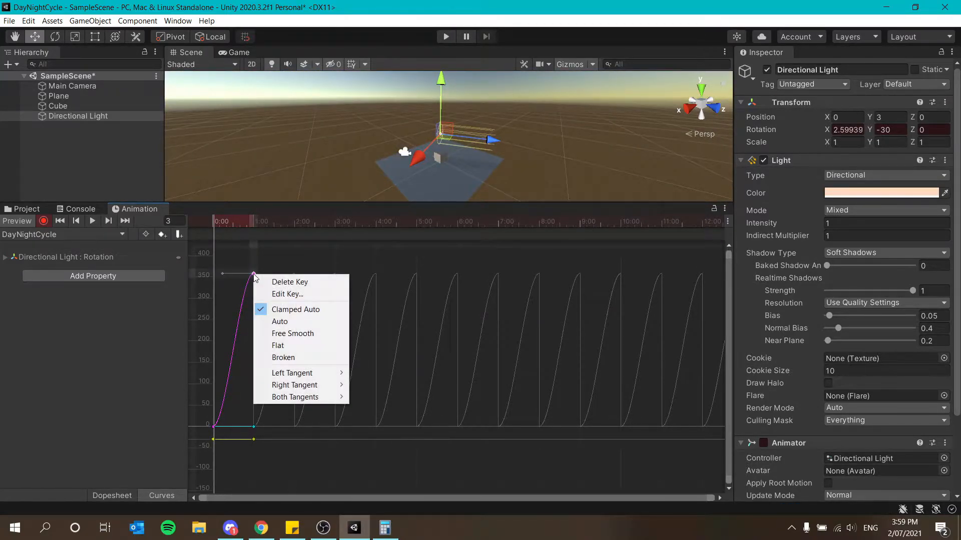
{"action": "mouse_move", "coordinate": [294, 397]}
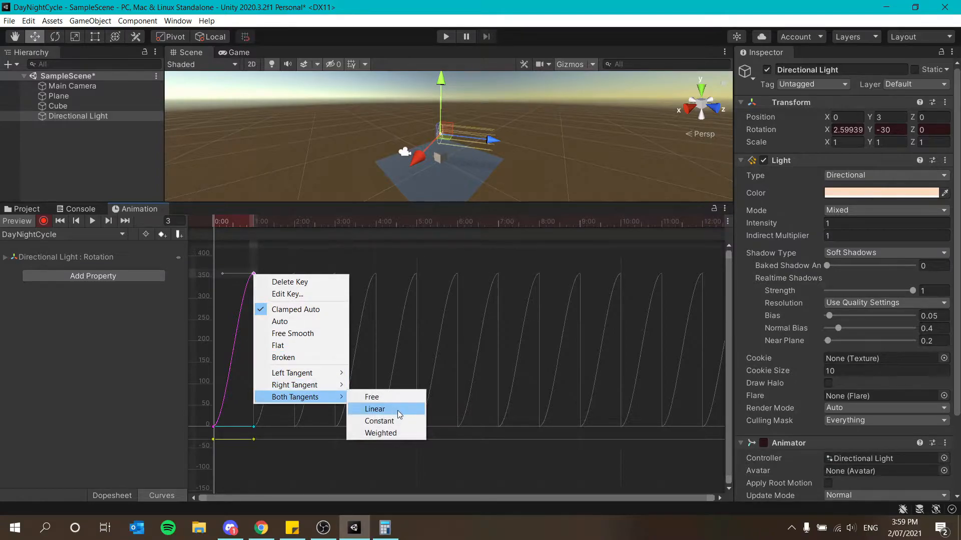
{"action": "left_click", "coordinate": [374, 409]}
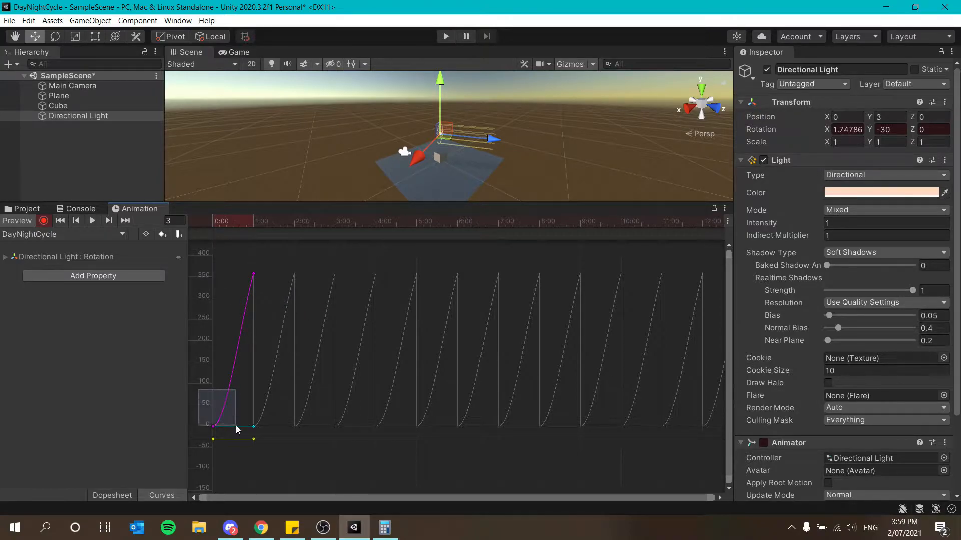
{"action": "right_click", "coordinate": [237, 430]}
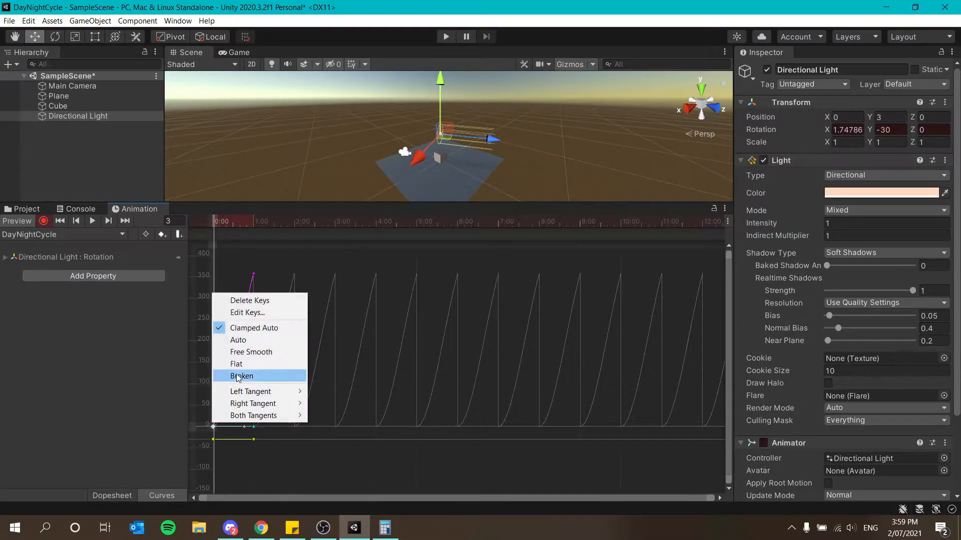
{"action": "mouse_move", "coordinate": [253, 416]}
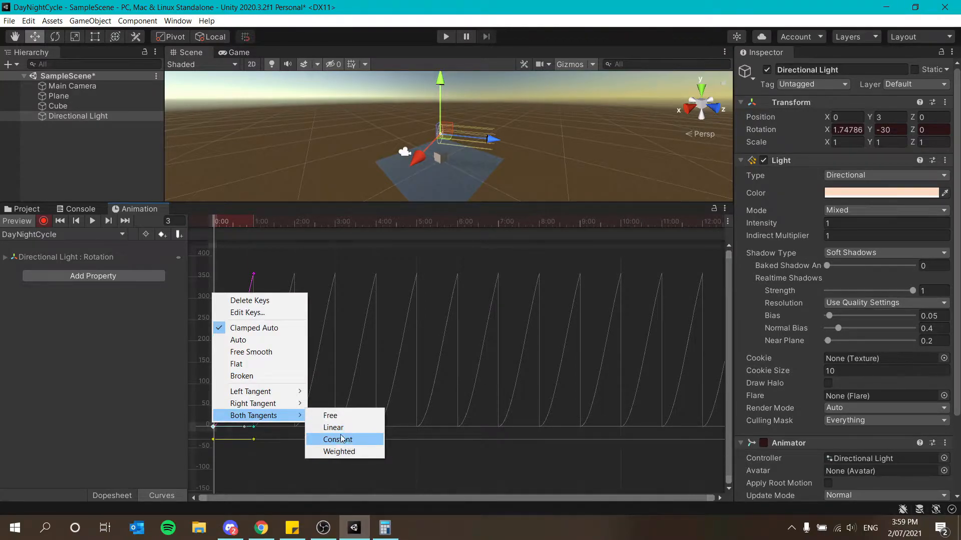
{"action": "left_click", "coordinate": [333, 427]}
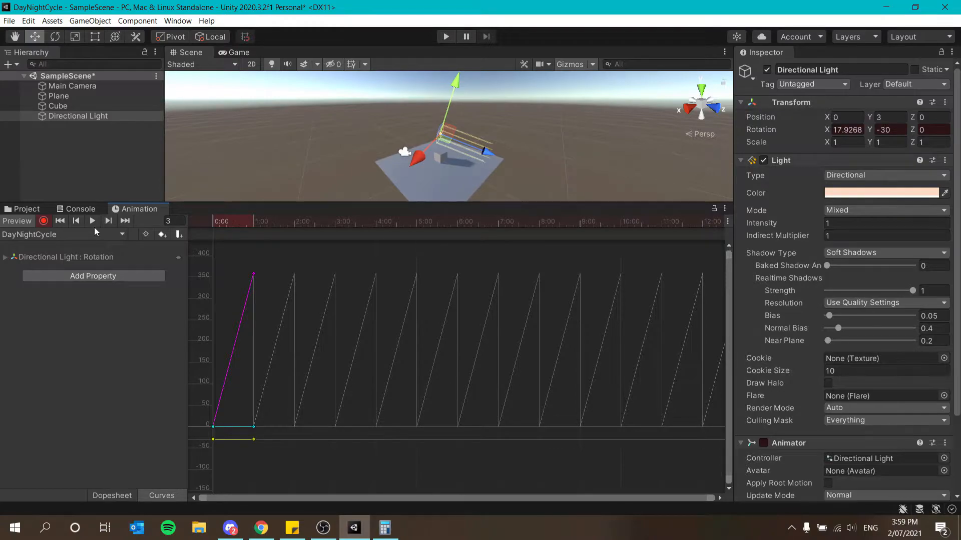
{"action": "left_click", "coordinate": [108, 220]}
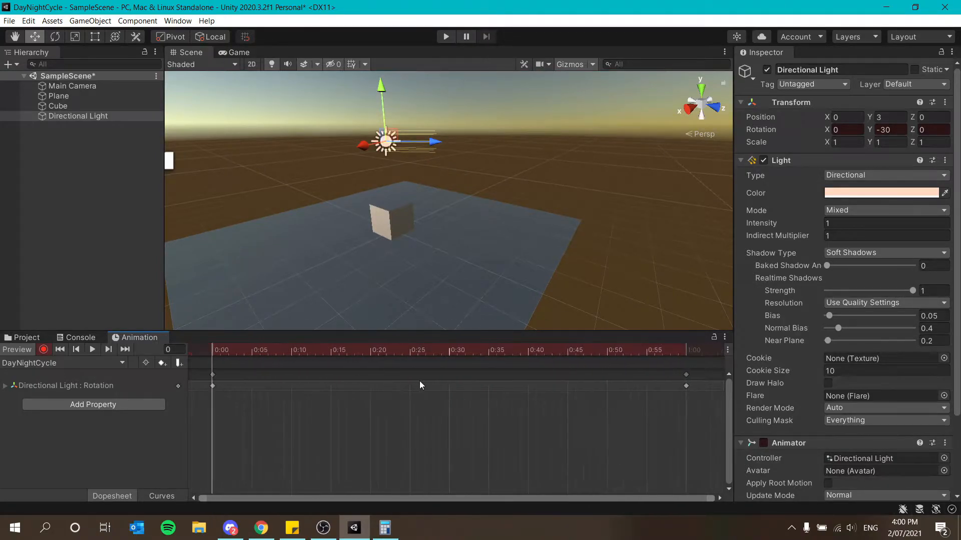
Switch the Animation window back to the Dopesheet keyframe view.
{"action": "left_click", "coordinate": [257, 350]}
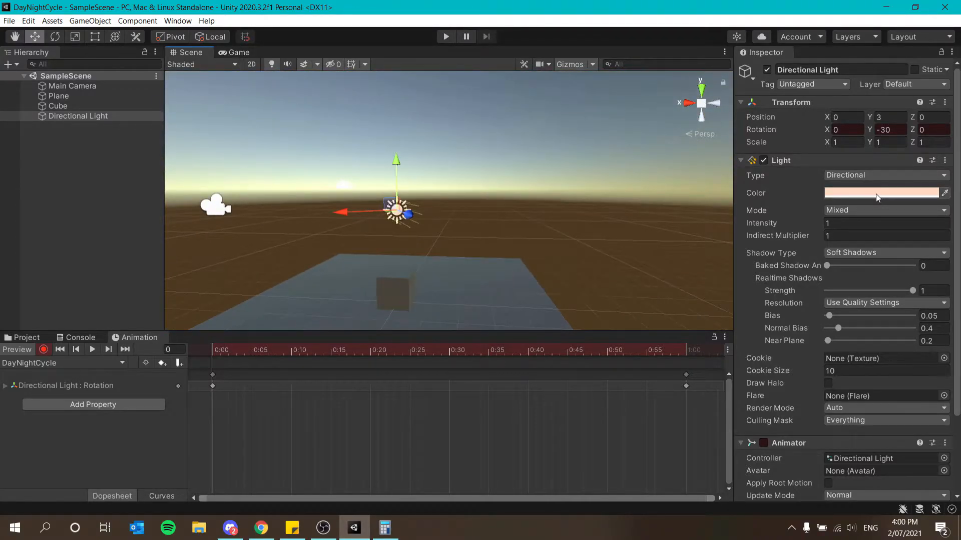
Record Light Color keys at 0:00, 0:15, 0:30 and 0:45 by recolouring the light at each playhead position.
{"action": "left_click", "coordinate": [884, 193]}
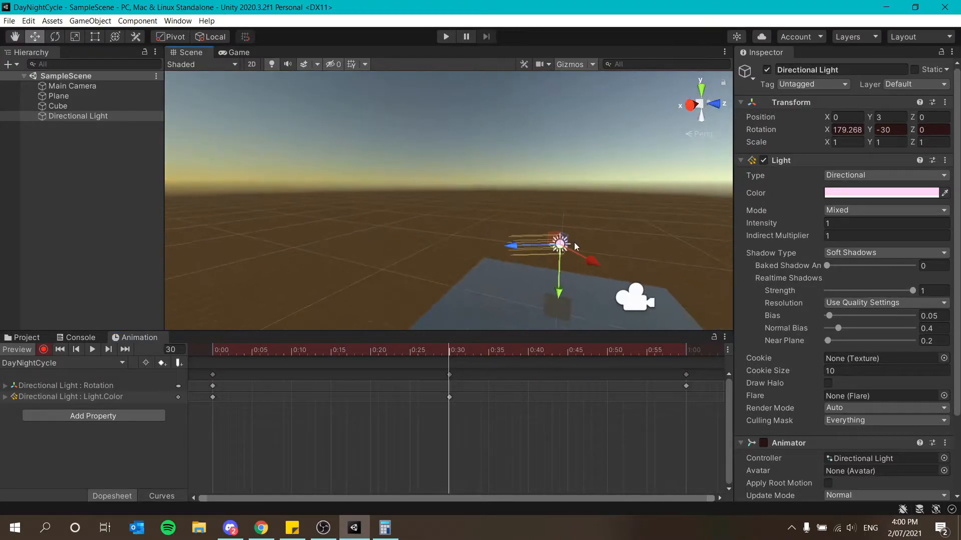
{"action": "left_click", "coordinate": [882, 193]}
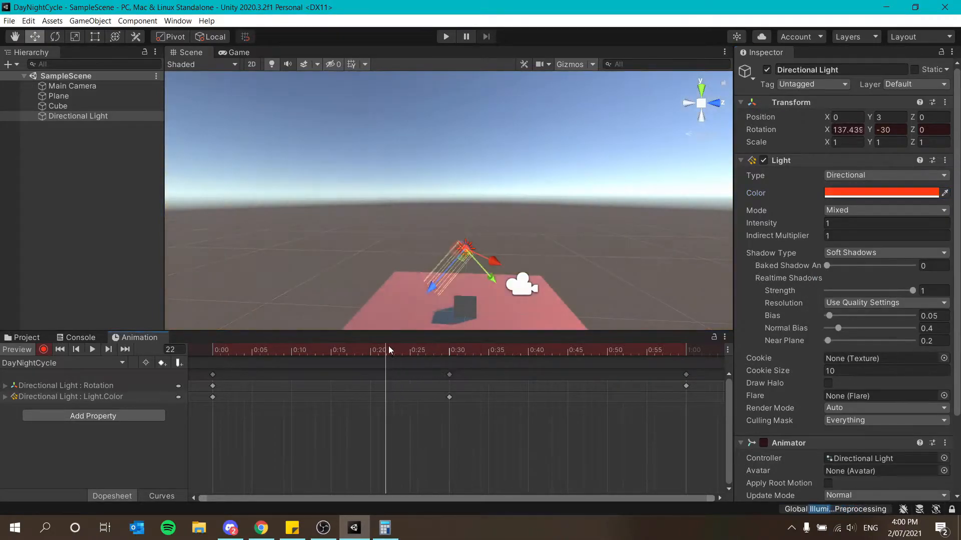
{"action": "left_click", "coordinate": [276, 350]}
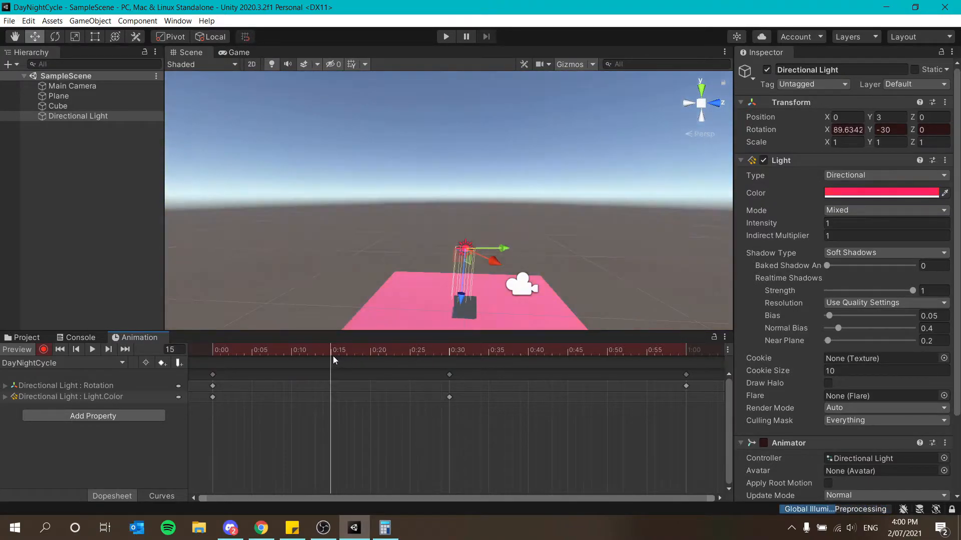
{"action": "left_click", "coordinate": [883, 193]}
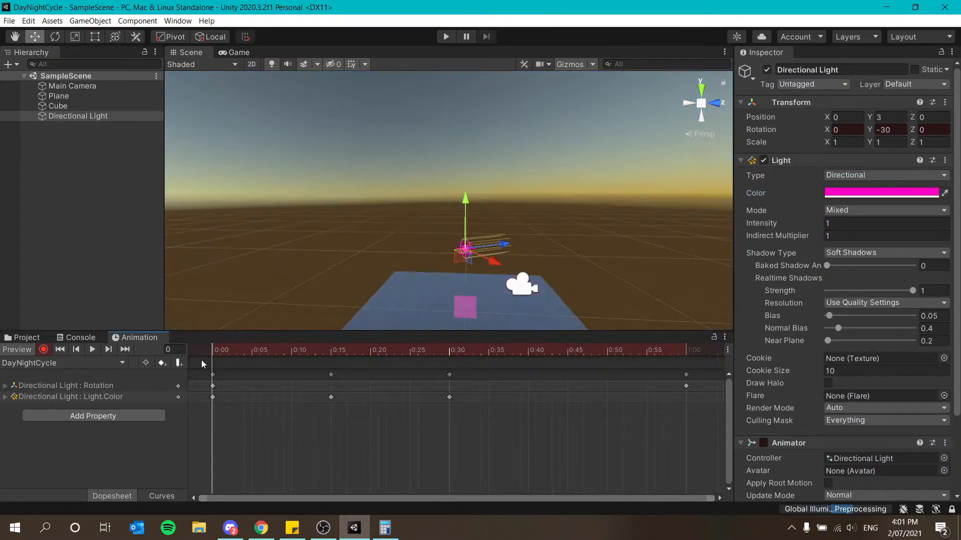
{"action": "left_click", "coordinate": [568, 350]}
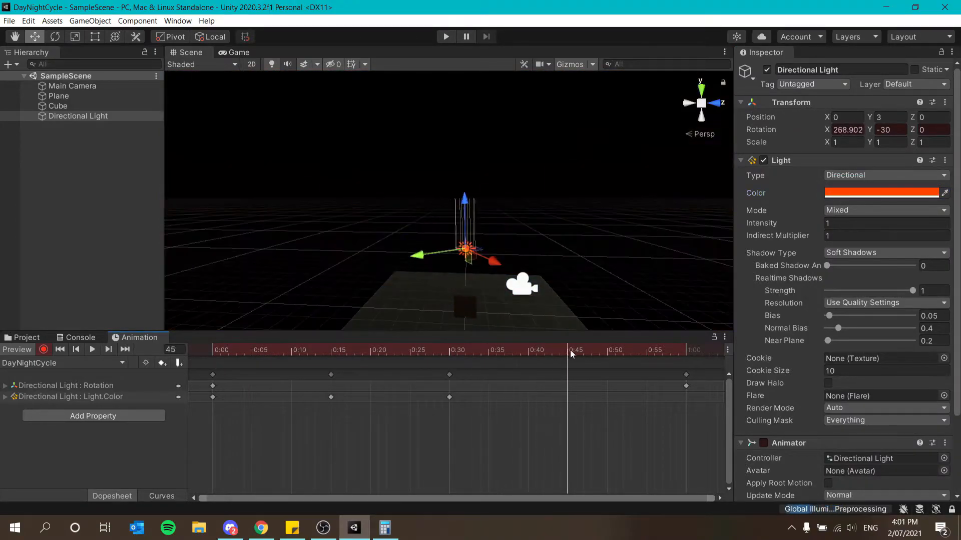
{"action": "left_click", "coordinate": [624, 351]}
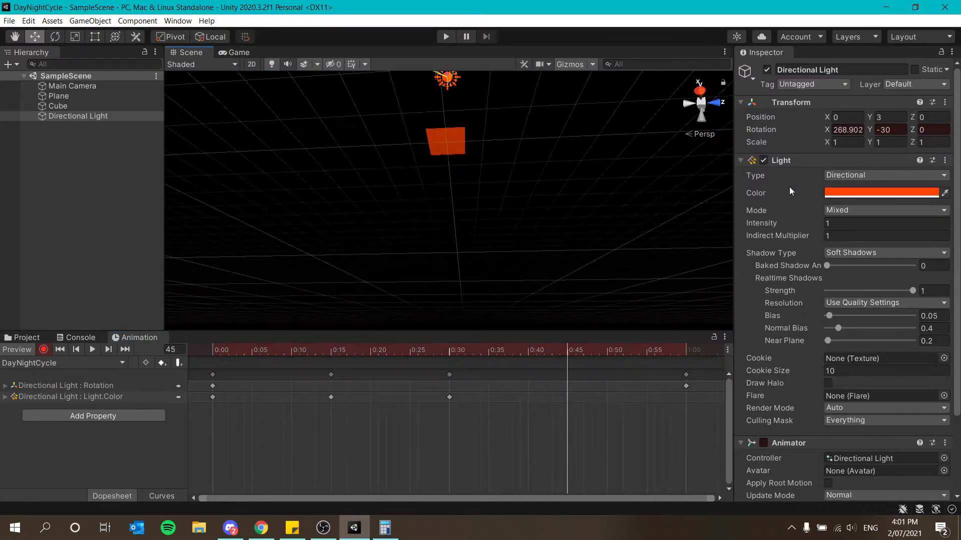
{"action": "left_click", "coordinate": [882, 193]}
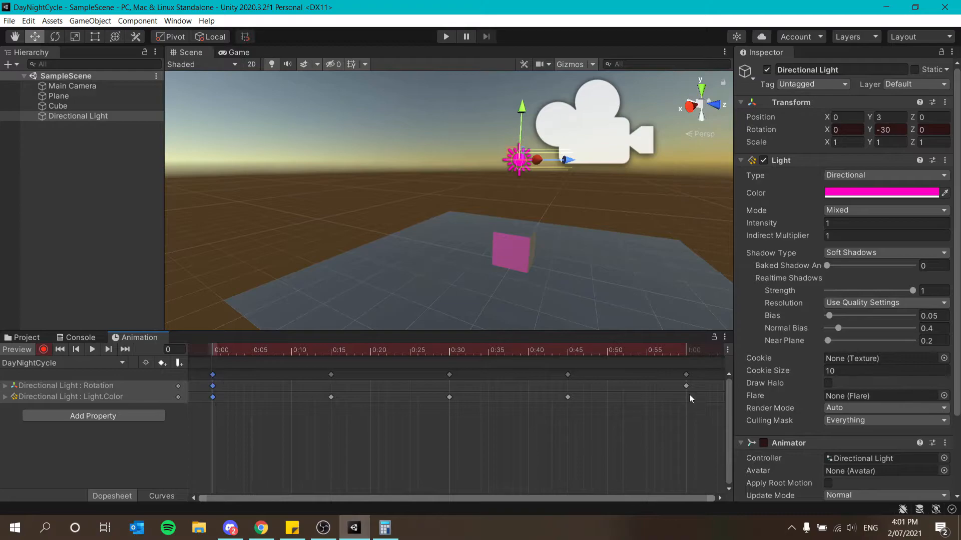
Key the light colour at 1:00 and enter 360 for Rotation.x at the clip's end key.
{"action": "left_click", "coordinate": [631, 351]}
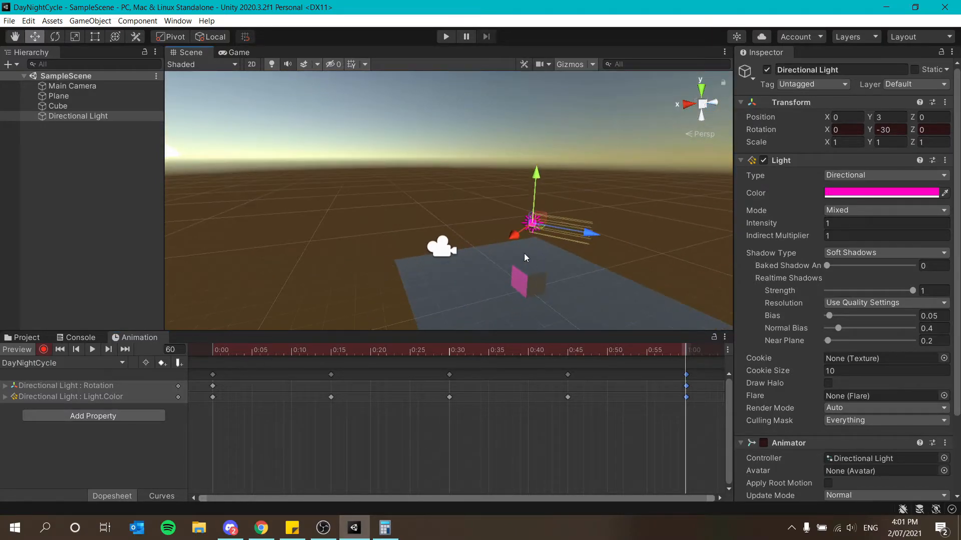
{"action": "left_click", "coordinate": [5, 386]}
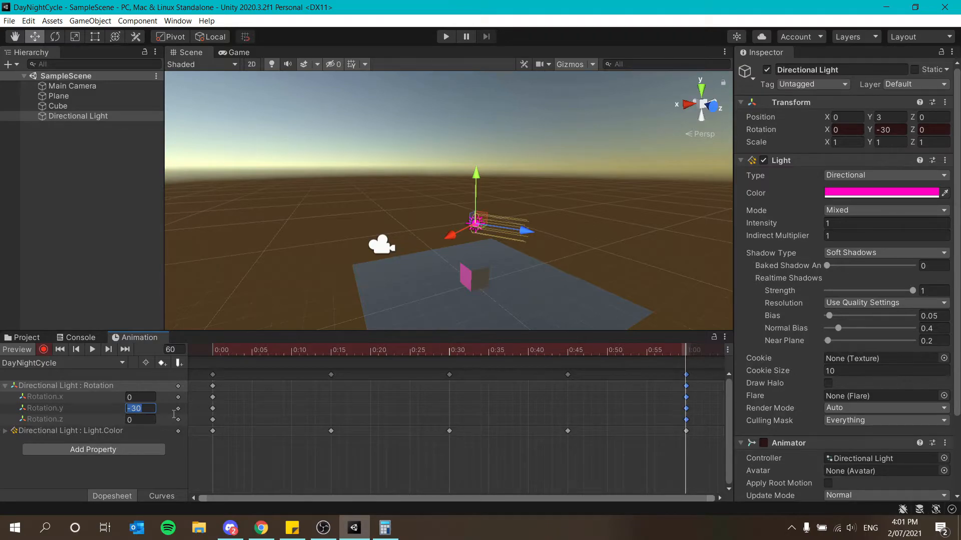
{"action": "type", "text": "360"}
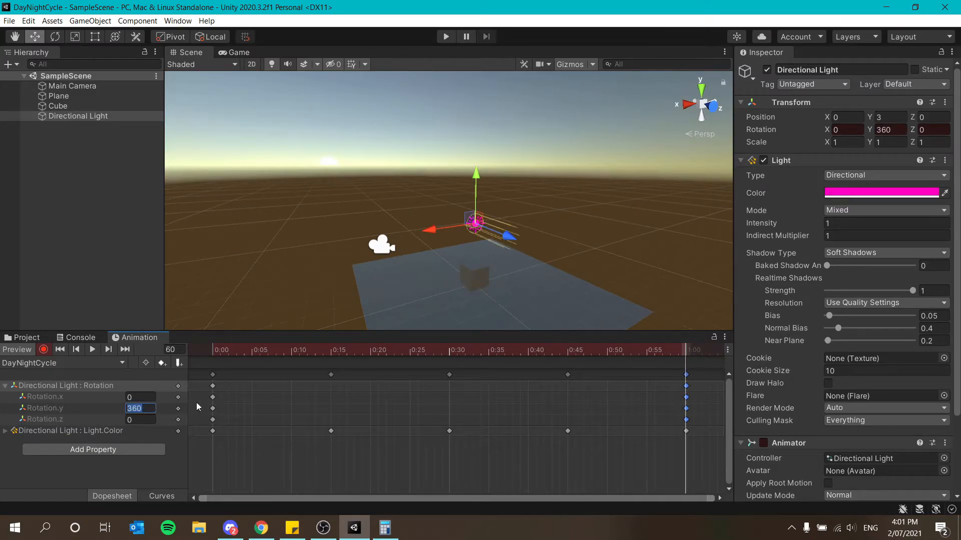
{"action": "type", "text": "-30"}
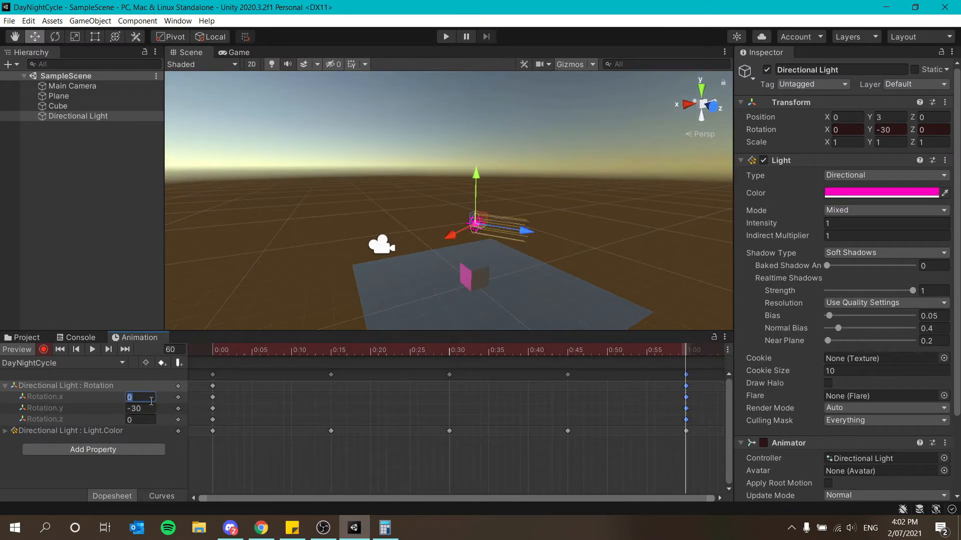
{"action": "type", "text": "360"}
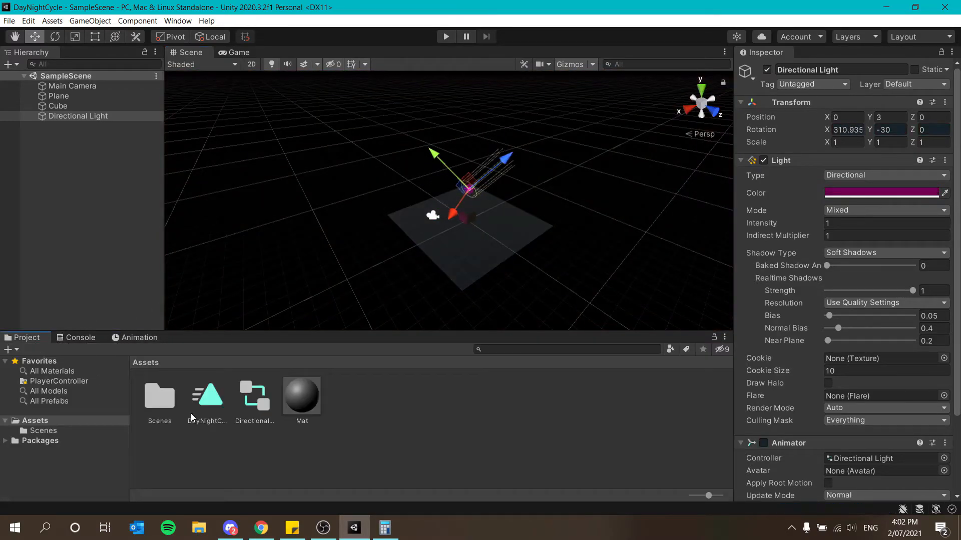
Check the DayNightCycle clip's Loop Time setting, then select the Directional Light controller asset.
{"action": "left_click", "coordinate": [253, 394]}
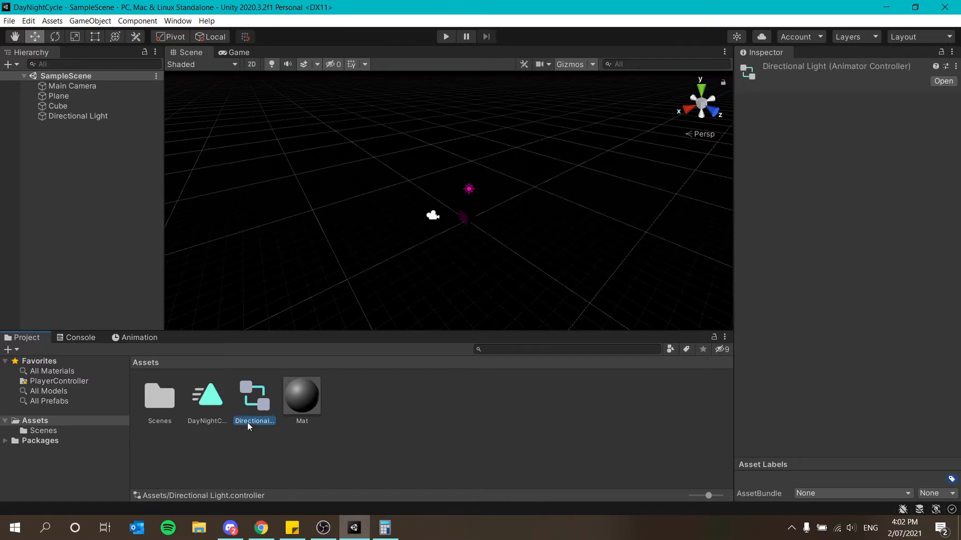
{"action": "left_click", "coordinate": [206, 395]}
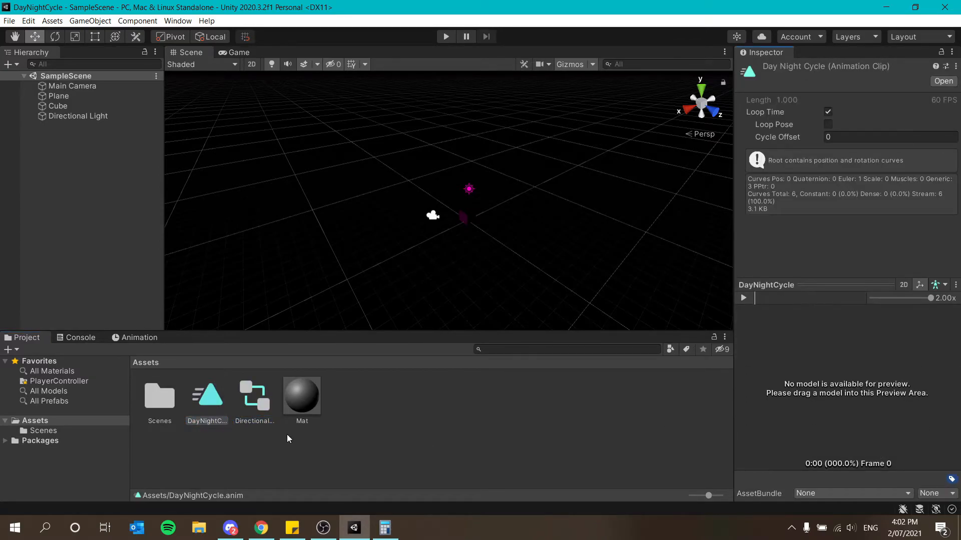
{"action": "left_click", "coordinate": [253, 394]}
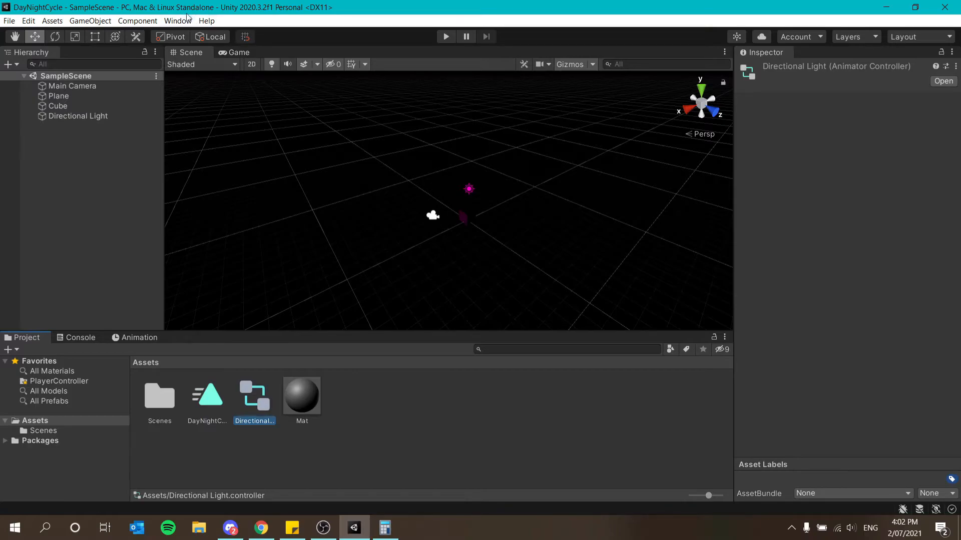
{"action": "left_click", "coordinate": [179, 20]}
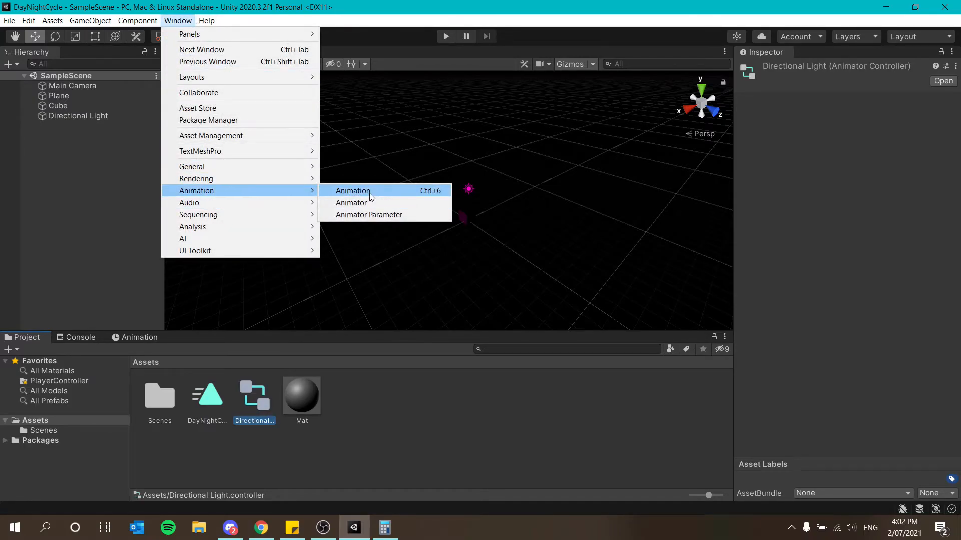
Bring up the light's Animator graph and select the DayNightCycle state.
{"action": "left_click", "coordinate": [351, 203]}
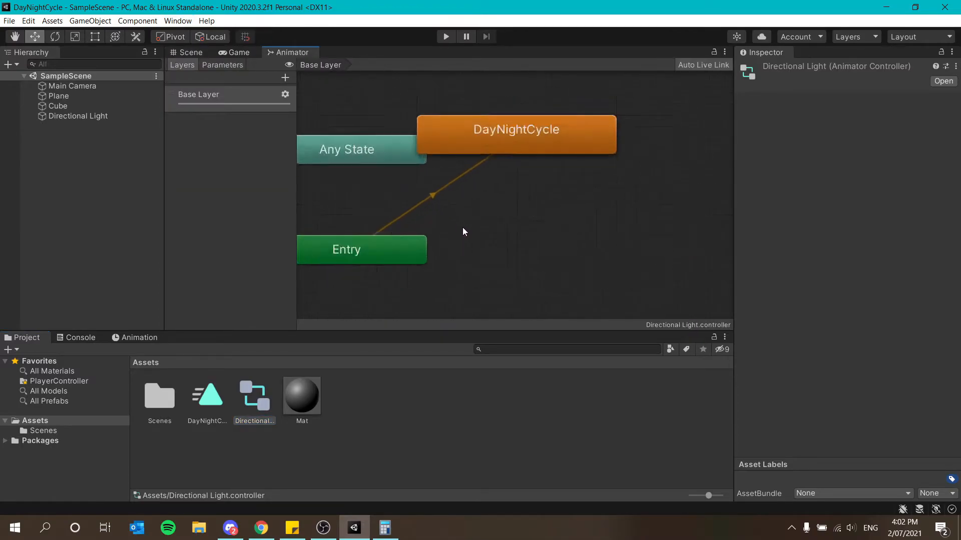
{"action": "left_click", "coordinate": [346, 150]}
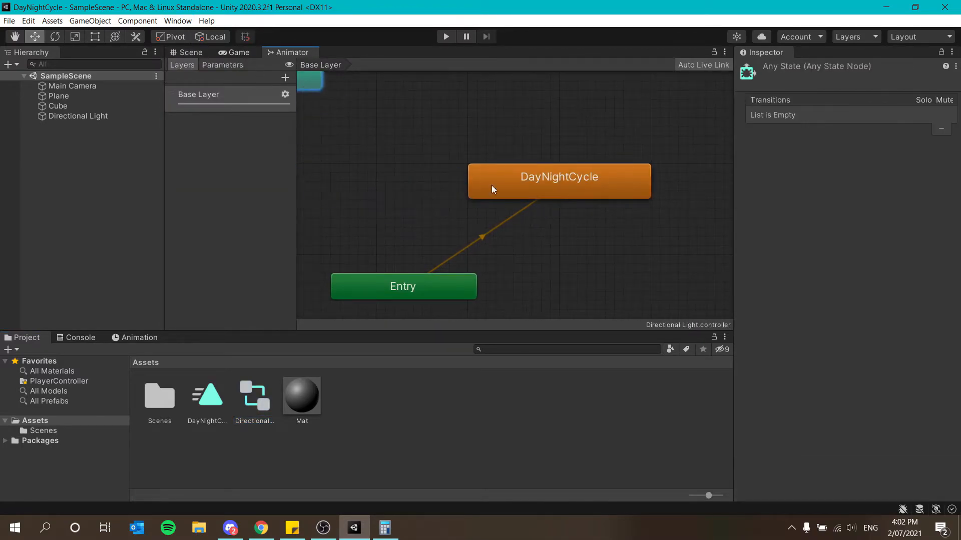
{"action": "left_click", "coordinate": [558, 180]}
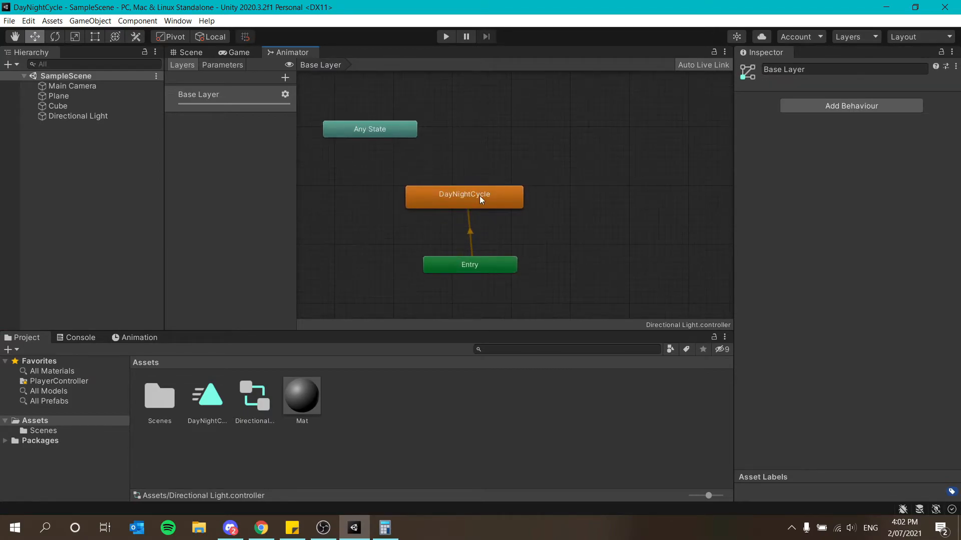
{"action": "left_click", "coordinate": [470, 194]}
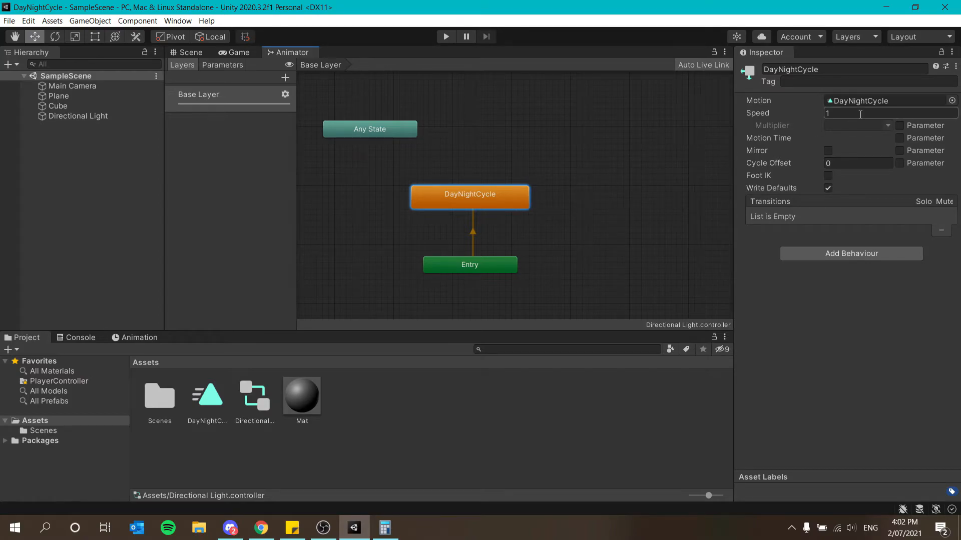
Set the DayNightCycle state's Speed to 0.01 and start Play mode.
{"action": "left_click", "coordinate": [889, 113]}
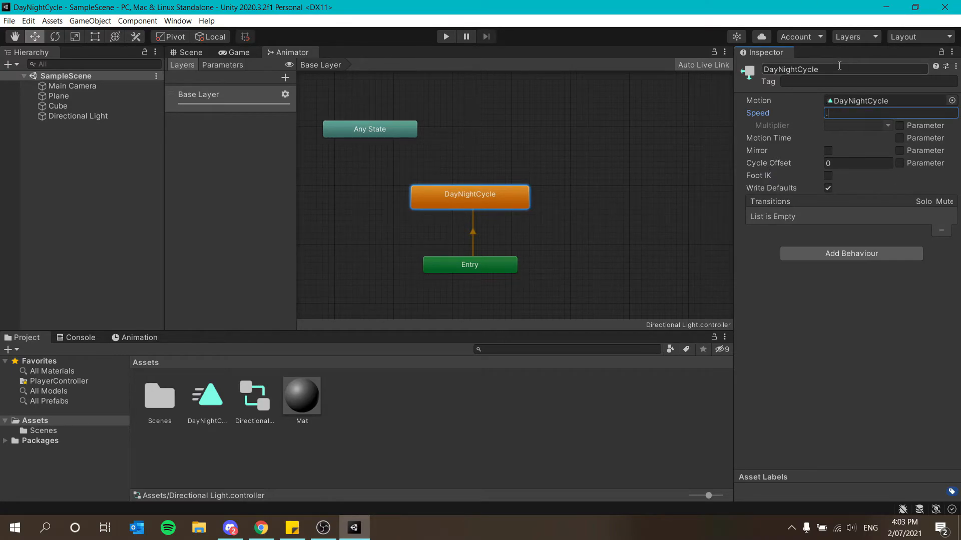
{"action": "type", "text": "0.01"}
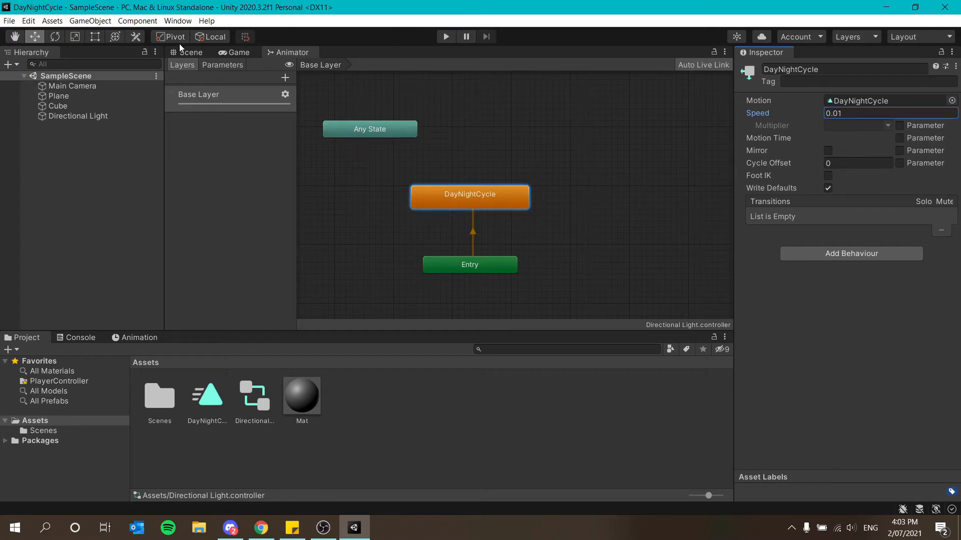
{"action": "left_click", "coordinate": [191, 52]}
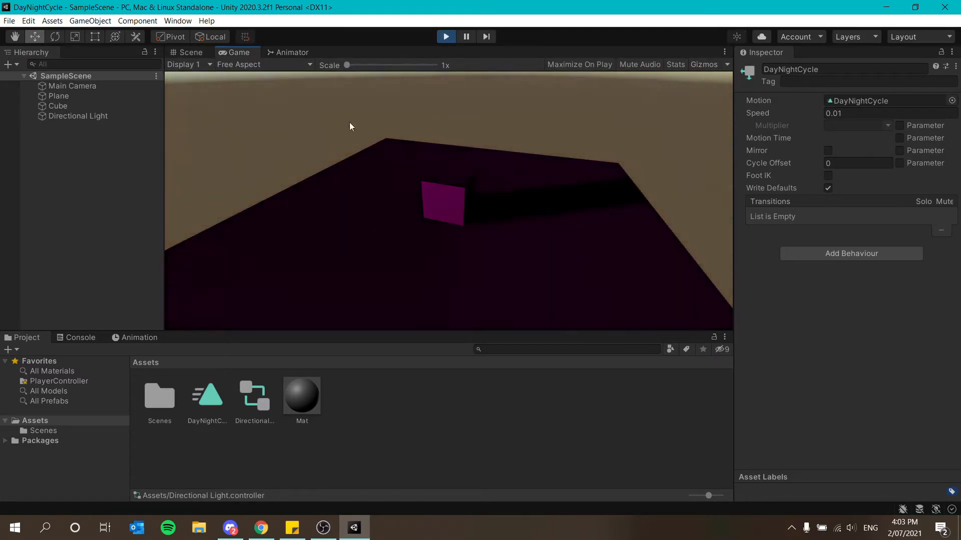
Watch the running scene from the Scene view, orbiting up toward the sun.
{"action": "left_click", "coordinate": [189, 52]}
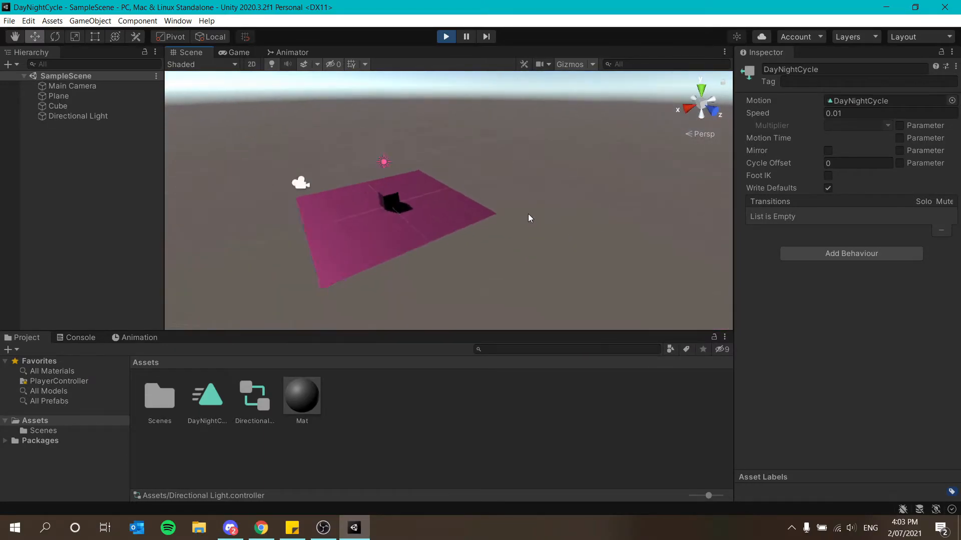
{"action": "left_click_drag", "start_coordinate": [530, 218], "coordinate": [500, 187]}
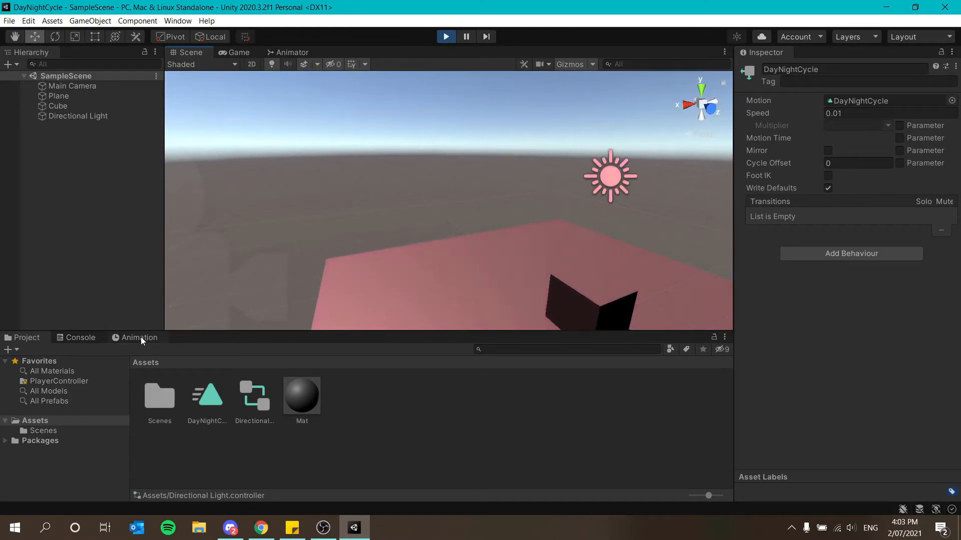
Show the Directional Light's keyframes in the Animation timeline and scrub to preview the light.
{"action": "left_click", "coordinate": [139, 337]}
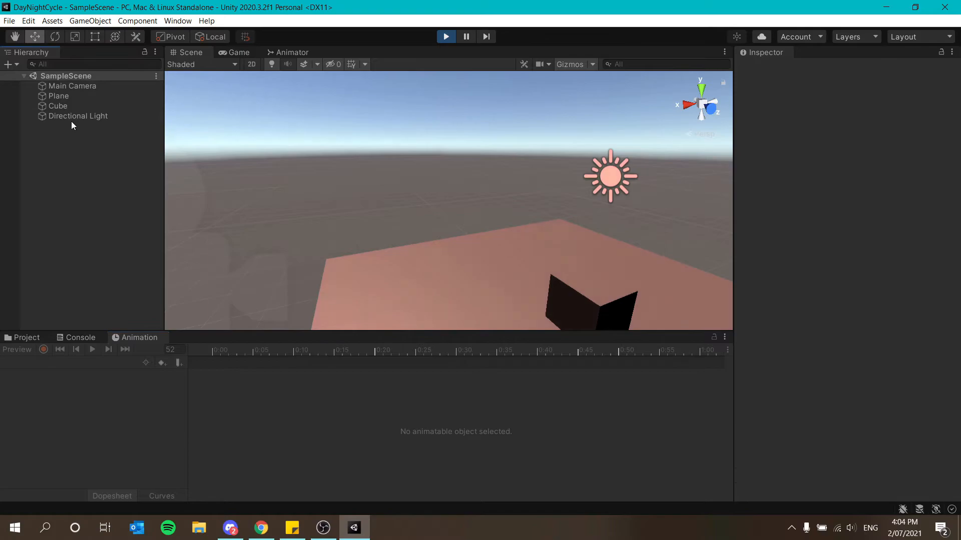
{"action": "left_click", "coordinate": [78, 116]}
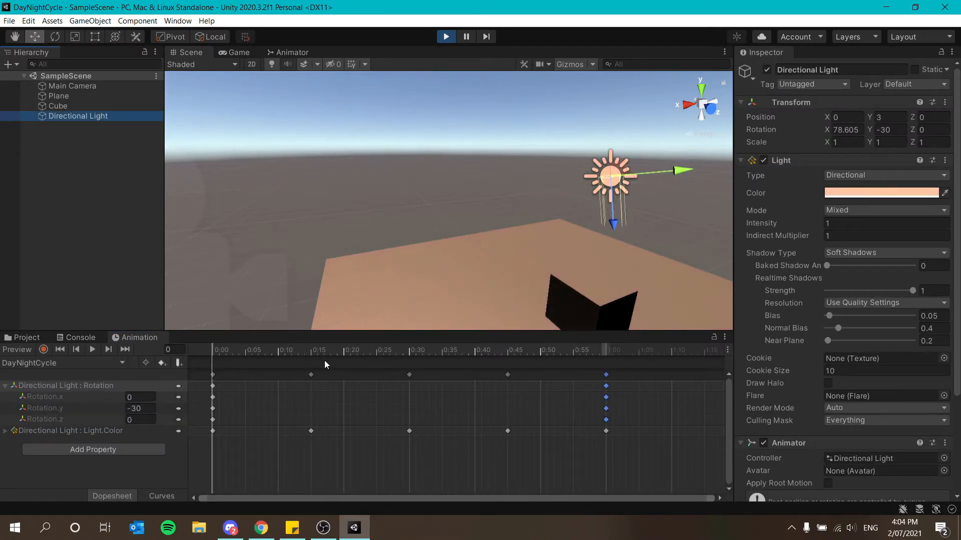
{"action": "left_click", "coordinate": [323, 350]}
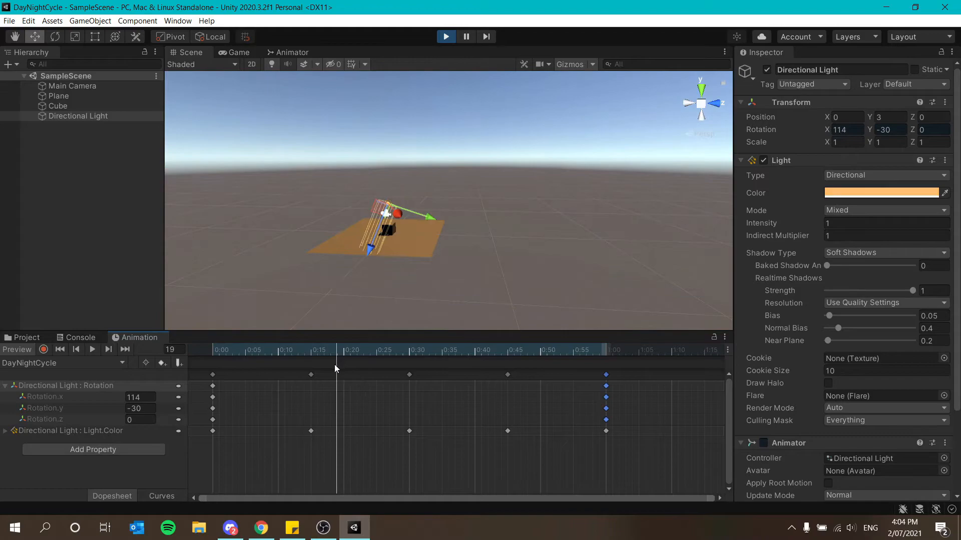
{"action": "left_click_drag", "start_coordinate": [336, 351], "coordinate": [312, 351]}
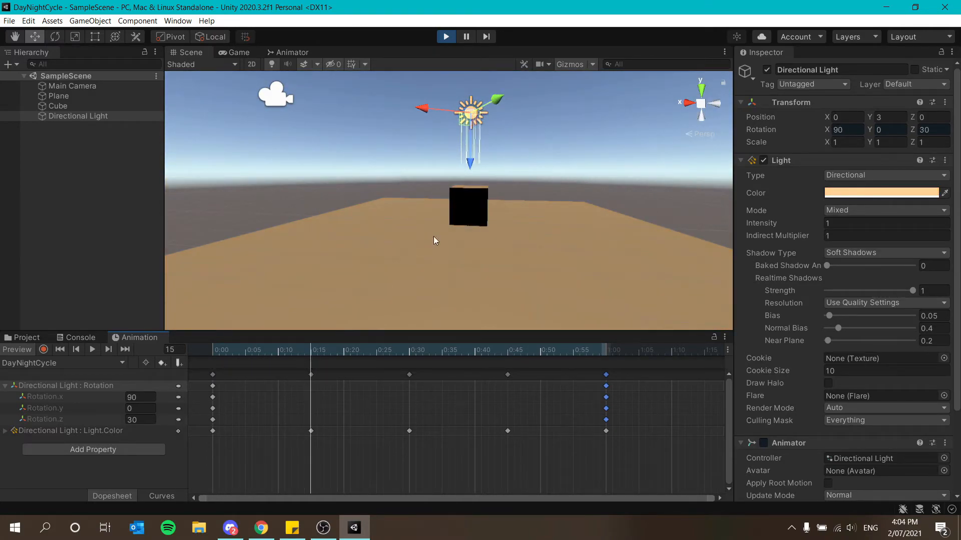
Move the rotation and Light.Color keyframes to later times, then return to the Project panel.
{"action": "left_click", "coordinate": [311, 350]}
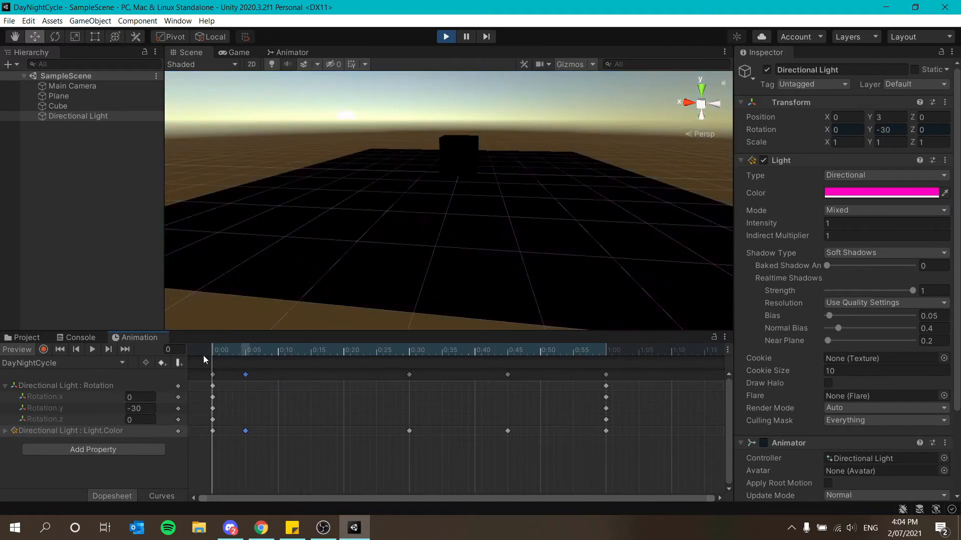
{"action": "left_click", "coordinate": [245, 351]}
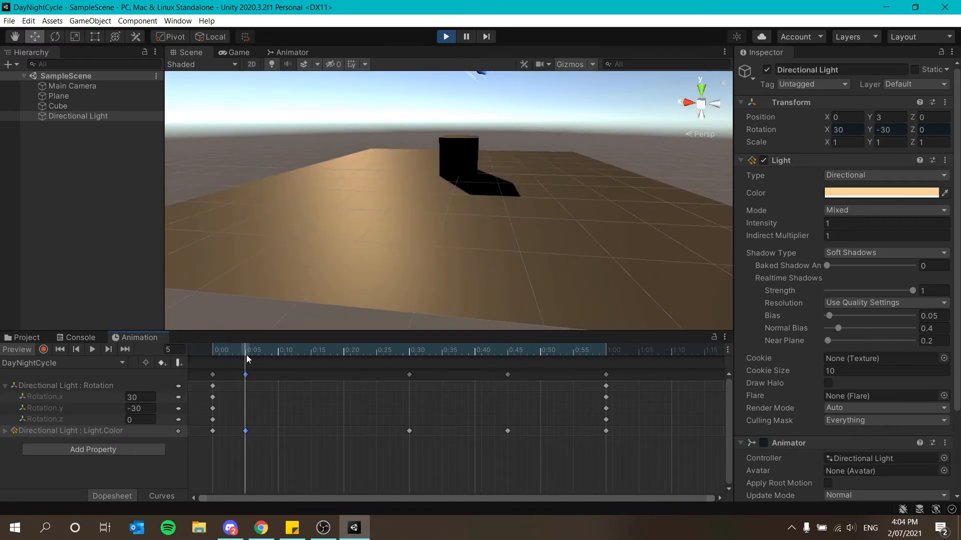
{"action": "left_click", "coordinate": [76, 349]}
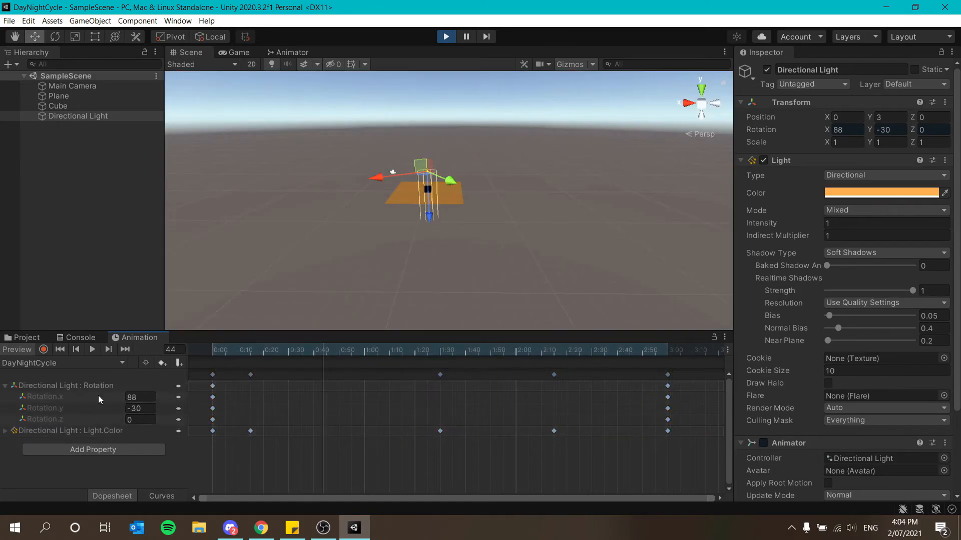
{"action": "left_click", "coordinate": [92, 349]}
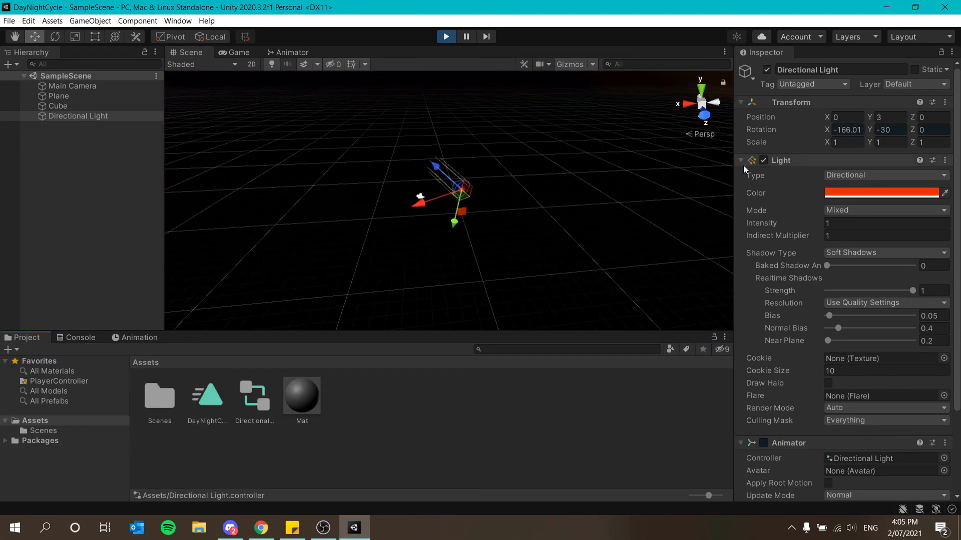
{"action": "mouse_move", "coordinate": [378, 222]}
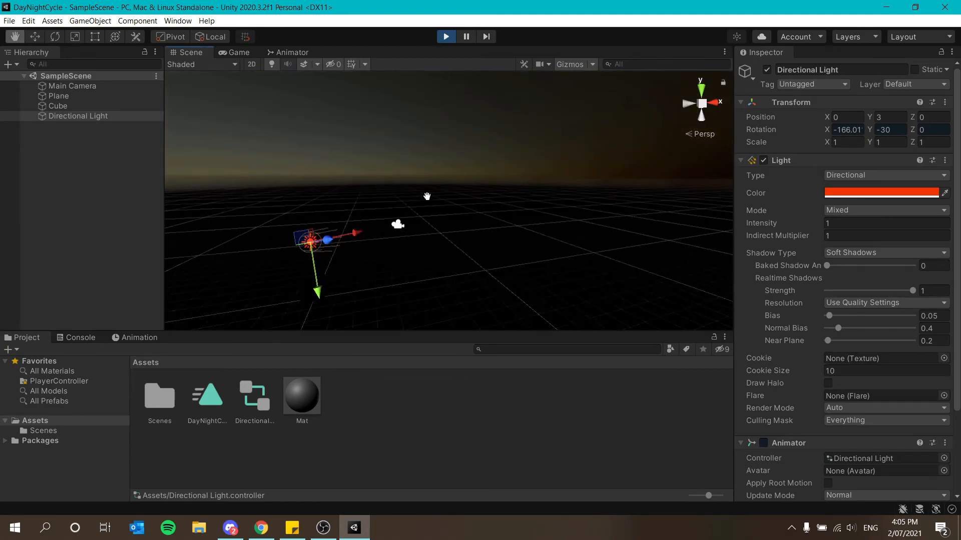
{"action": "left_click_drag", "start_coordinate": [427, 196], "coordinate": [554, 203]}
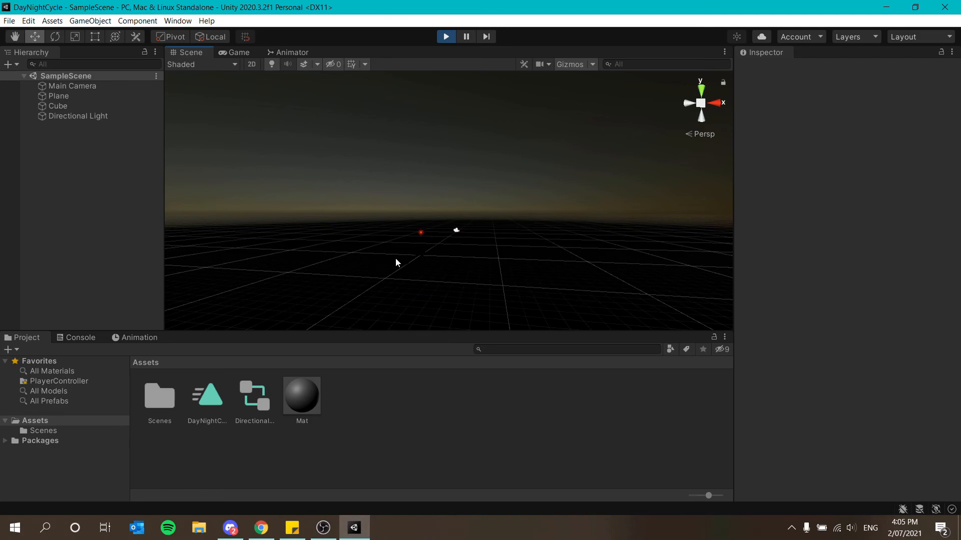
{"action": "mouse_move", "coordinate": [504, 213]}
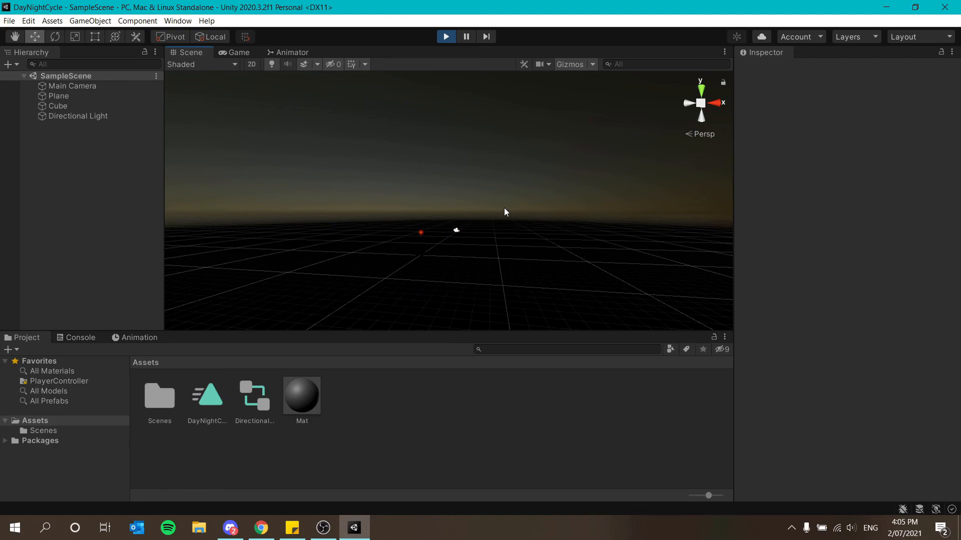